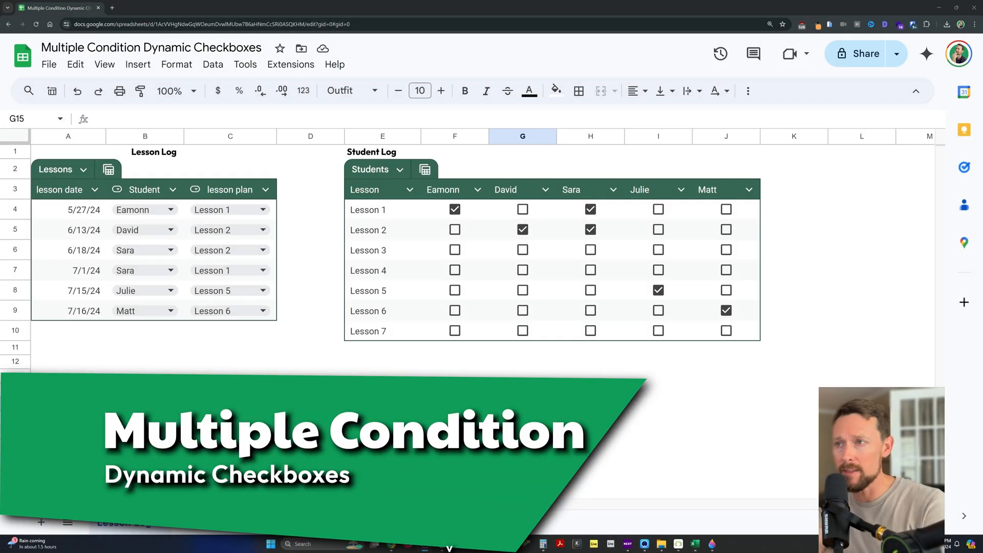
# Set the row-4 lesson plan to Lesson 3 for Eamonn and the 6/18/24 plan to Lesson 1 for David
pyautogui.click(522, 404)
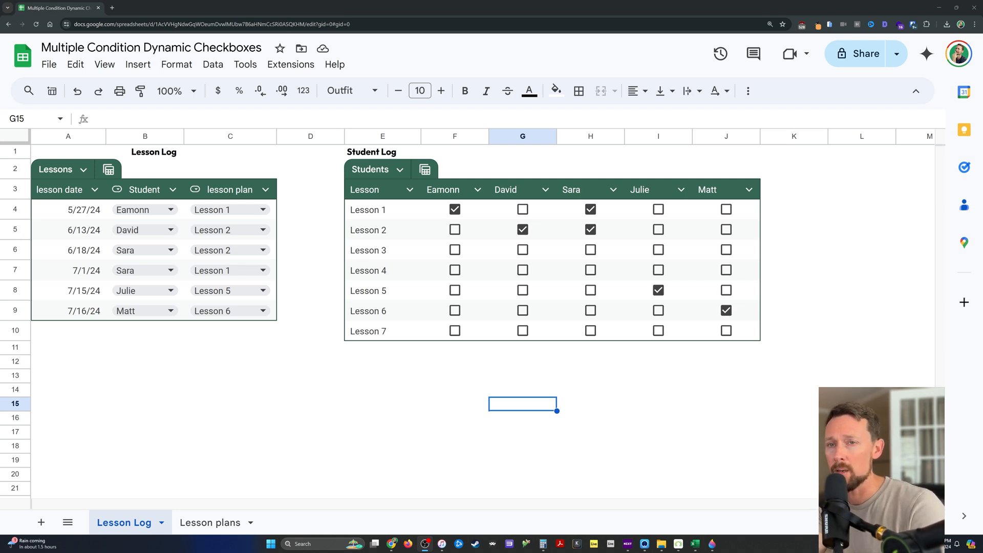
pyautogui.moveTo(5, 125)
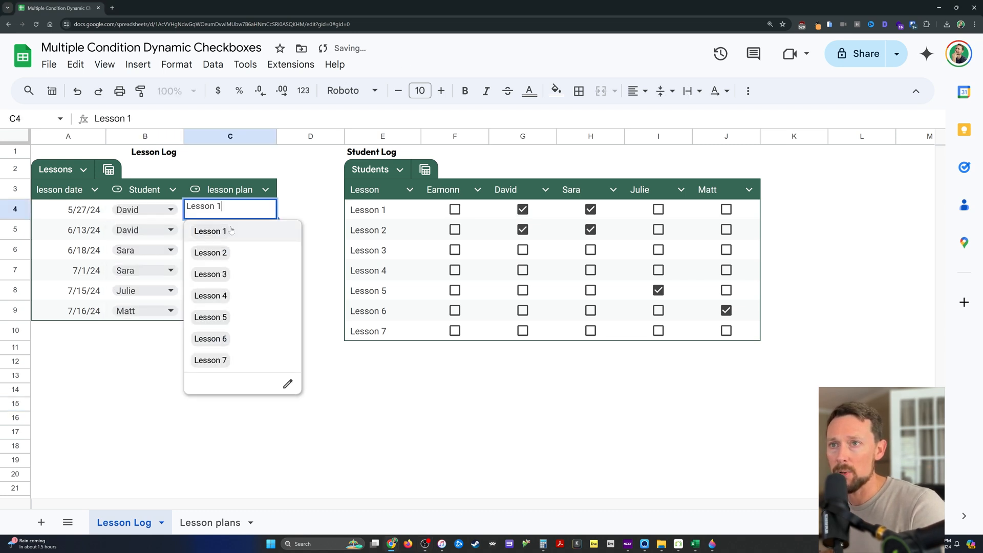
pyautogui.click(209, 275)
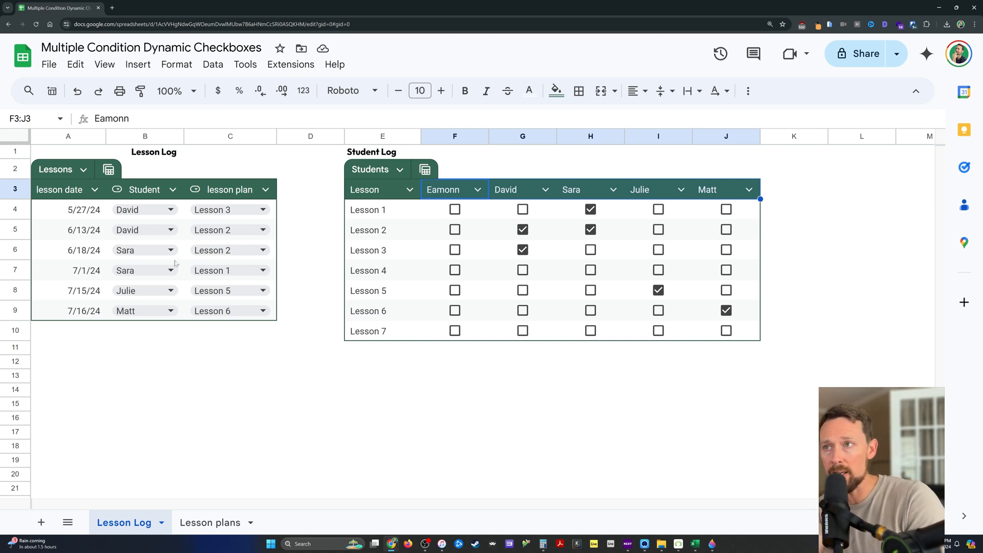
pyautogui.moveTo(200, 185)
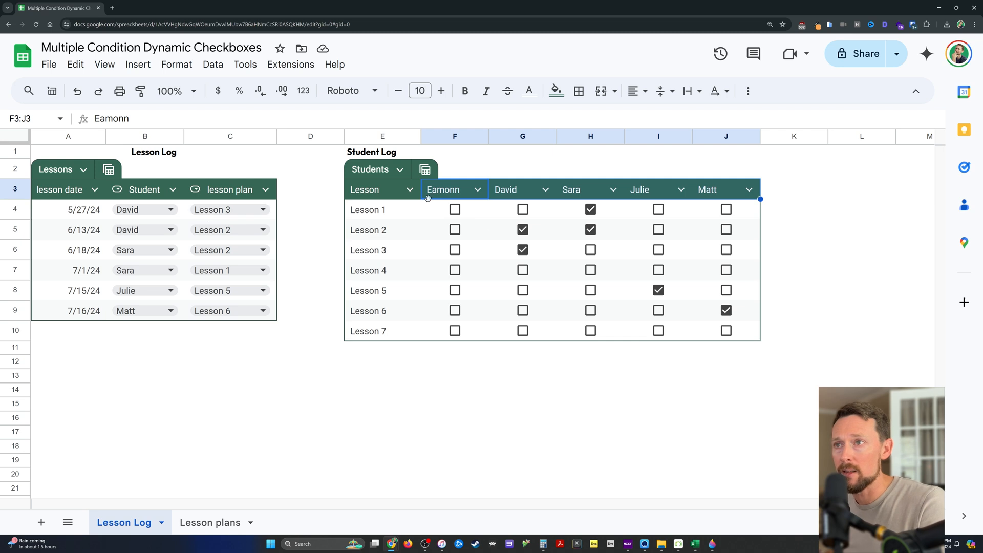
pyautogui.click(522, 190)
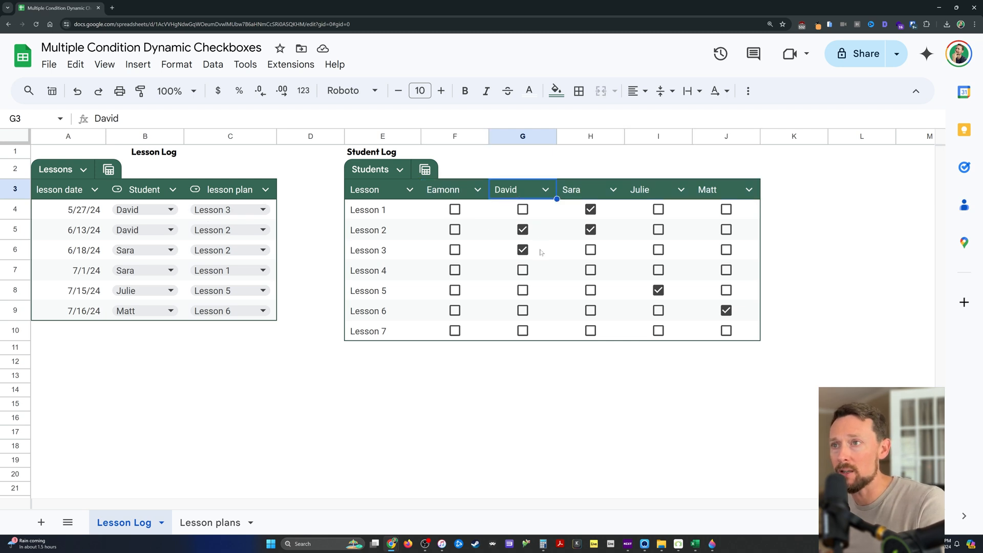
pyautogui.click(523, 250)
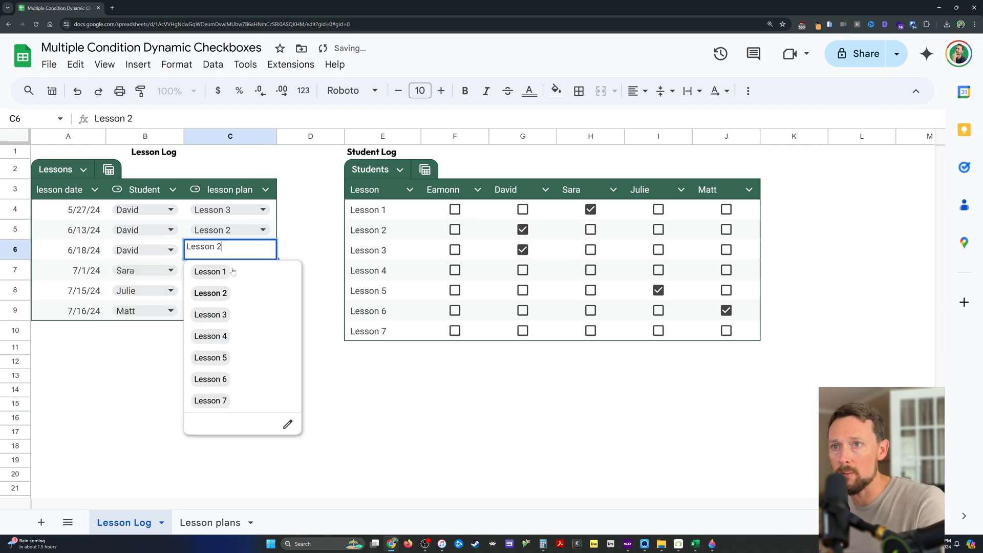
pyautogui.click(208, 270)
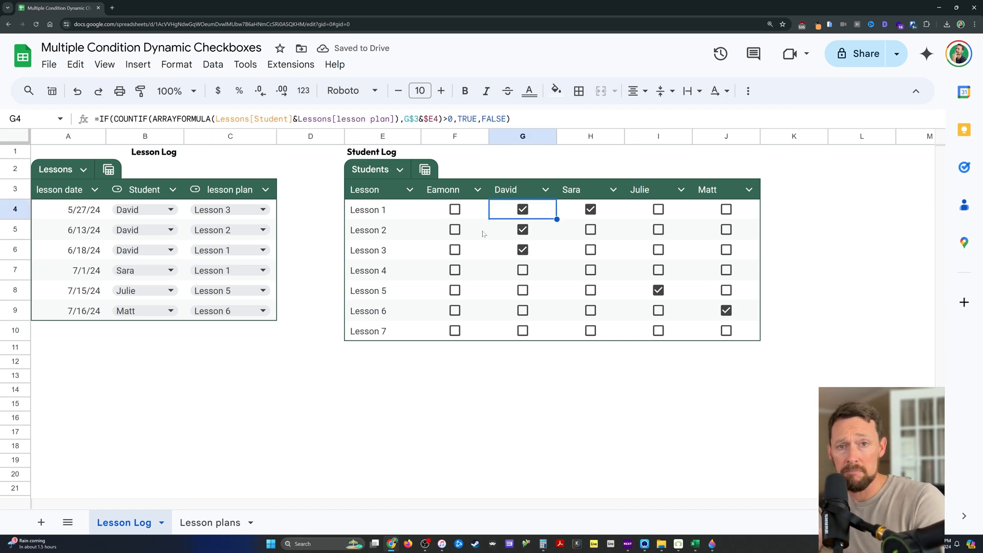
pyautogui.moveTo(473, 219)
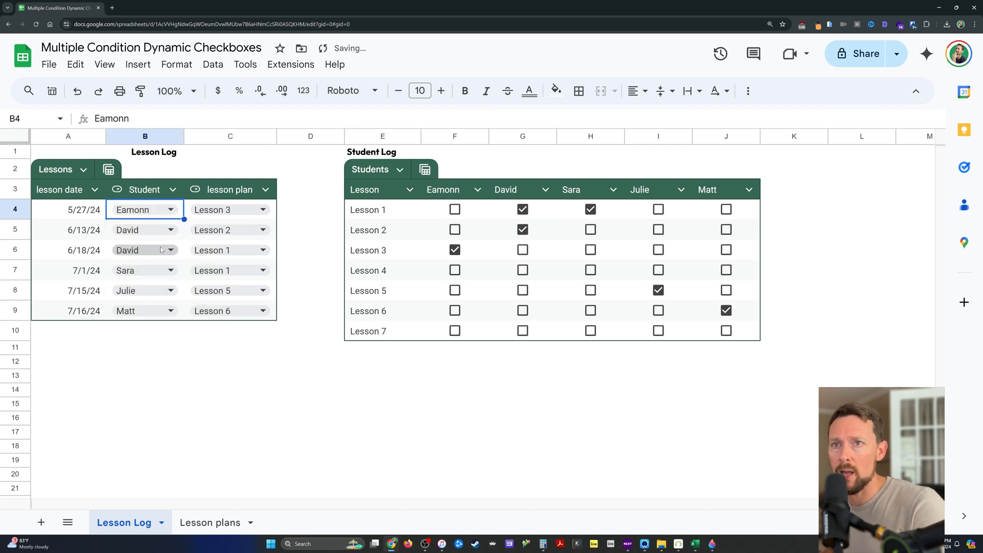
# Assign the 6/13/24 lesson to Sara, then copy Lesson Log A3:C9 over to the Lesson plans sheet
pyautogui.click(144, 229)
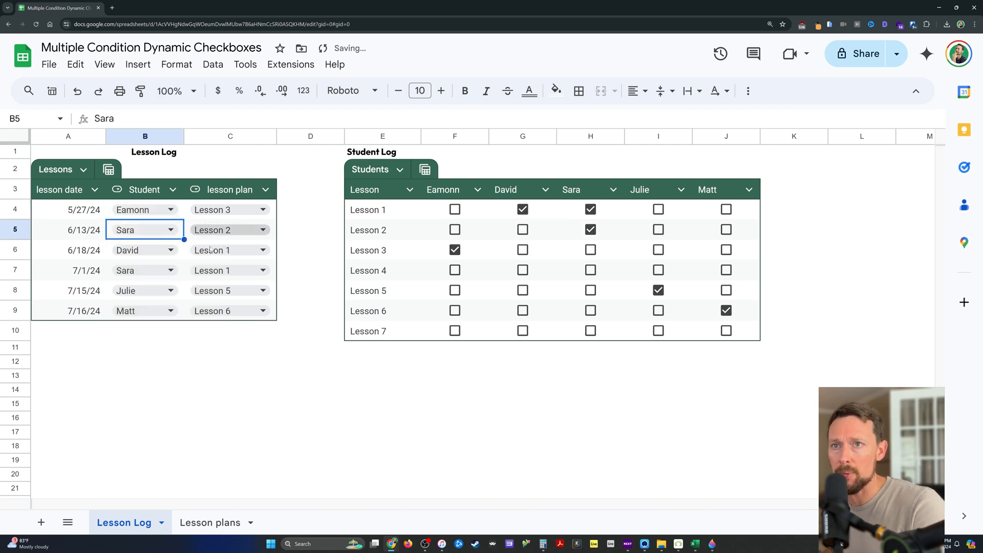
pyautogui.click(229, 347)
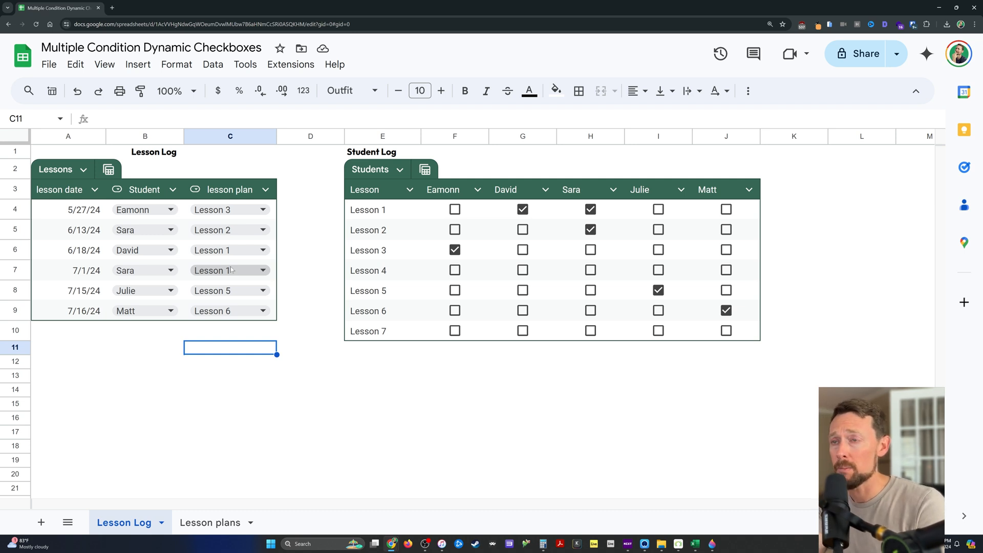
pyautogui.moveTo(169, 198)
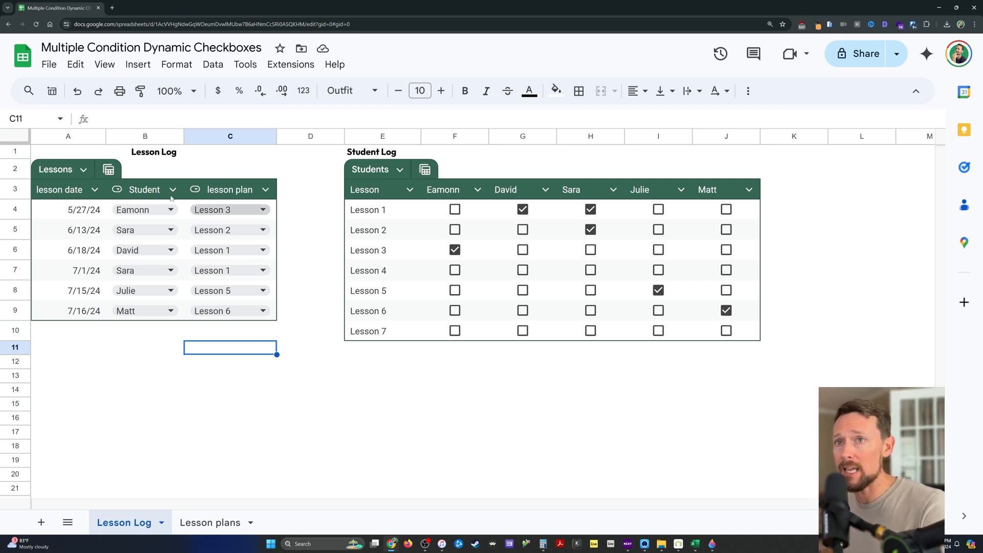
pyautogui.click(67, 188)
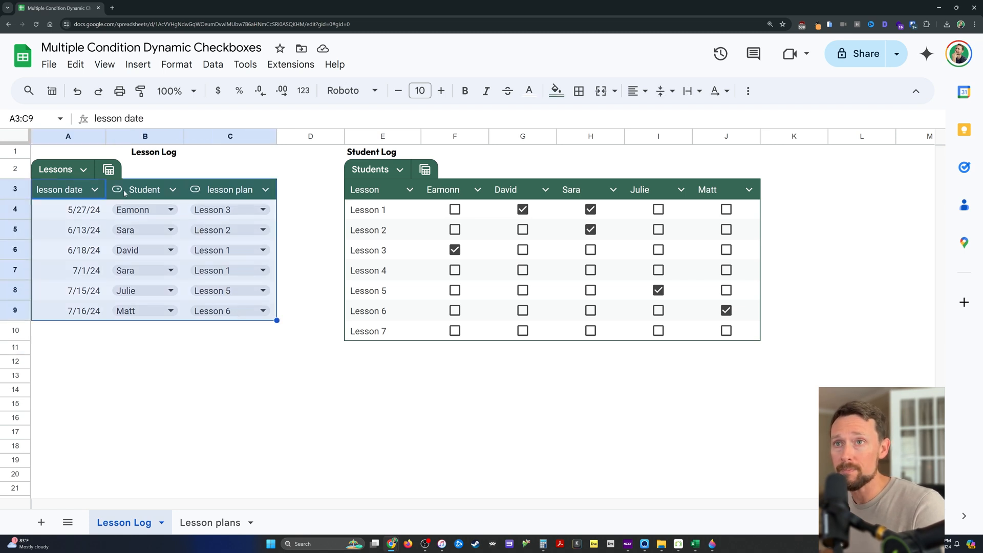
pyautogui.click(144, 389)
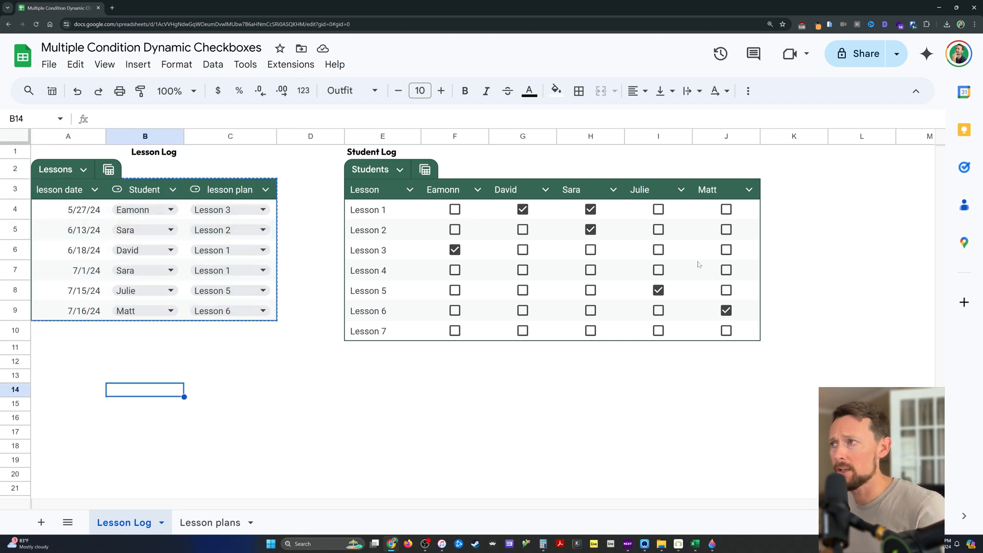
pyautogui.click(210, 522)
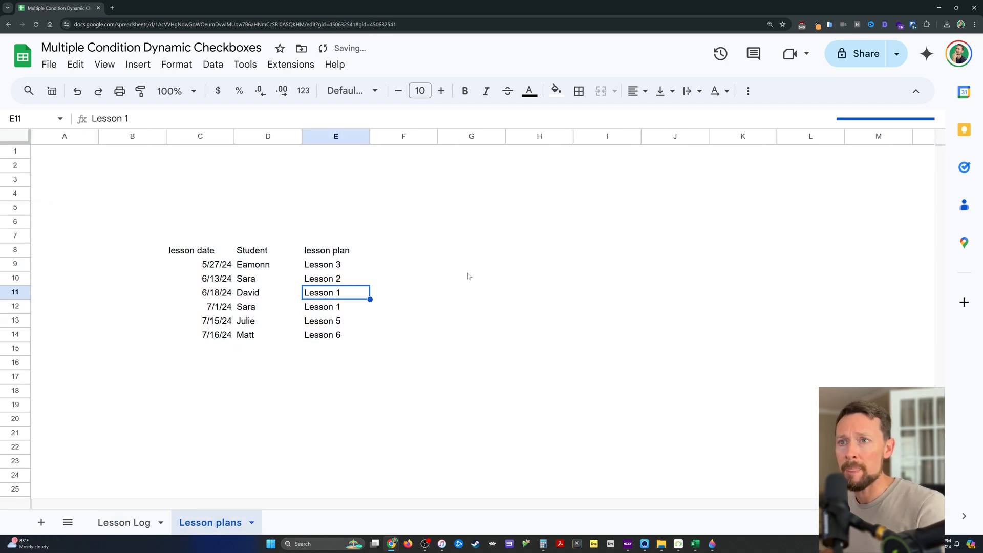
pyautogui.moveTo(474, 271)
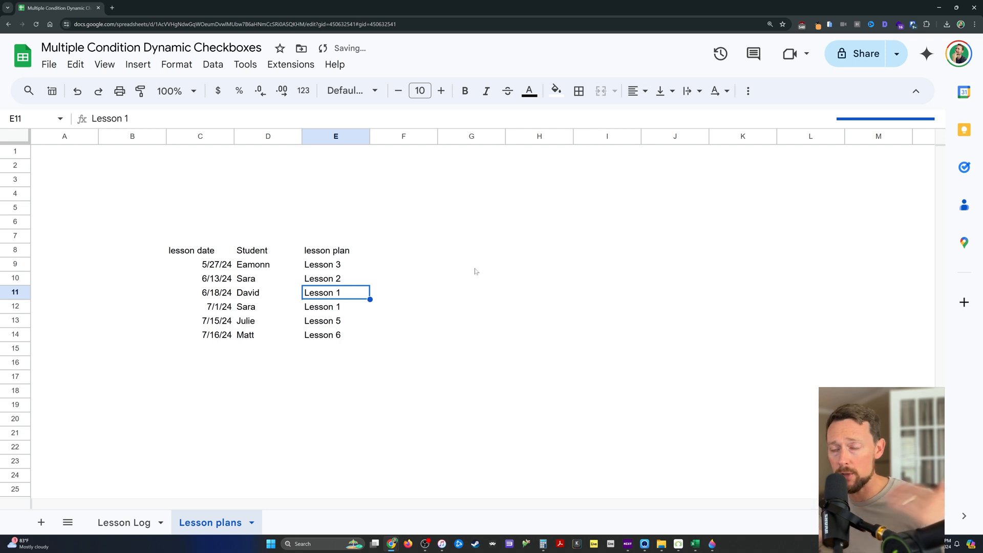
pyautogui.moveTo(208, 251)
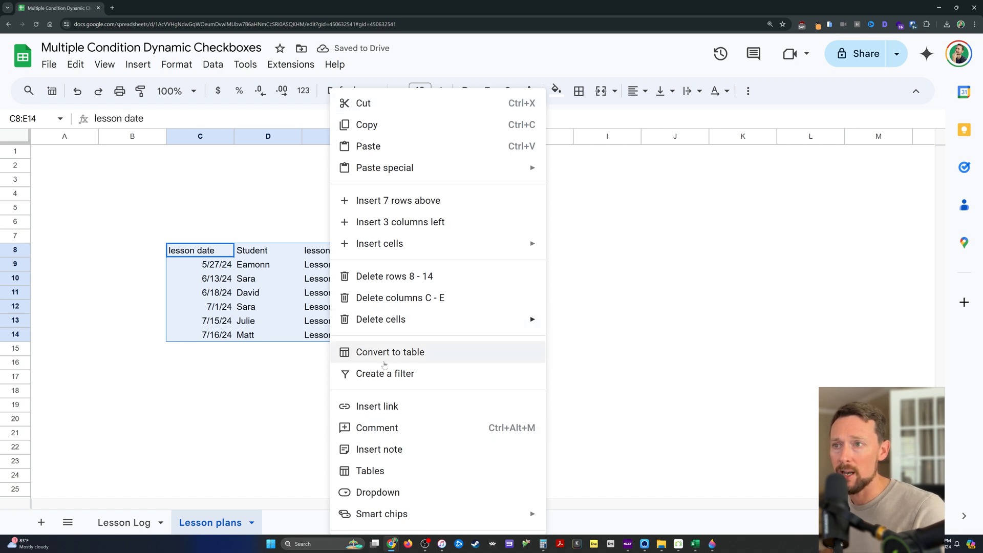
# Try Convert to table on the pasted range via right-click and Format menu, undoing both, then return to Lesson Log
pyautogui.click(390, 351)
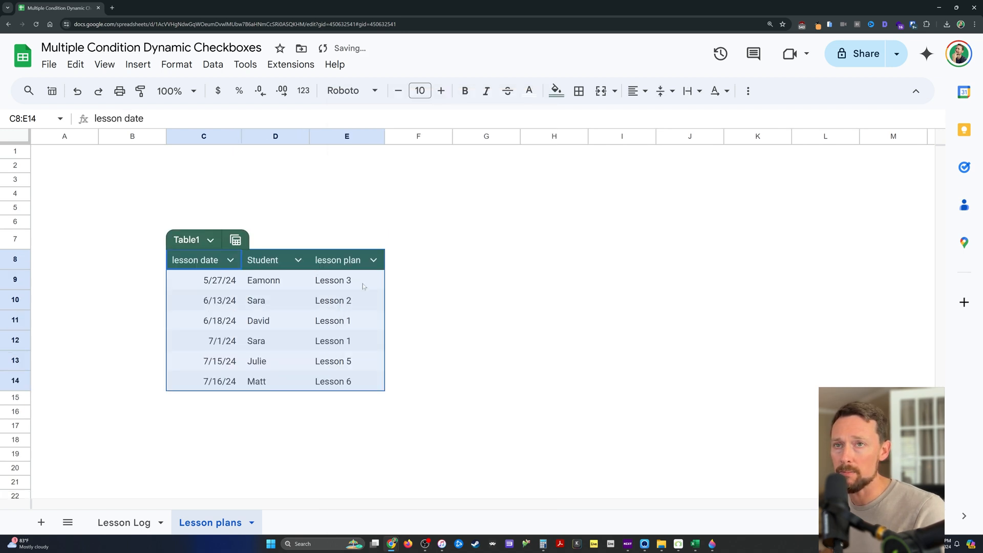
pyautogui.click(176, 64)
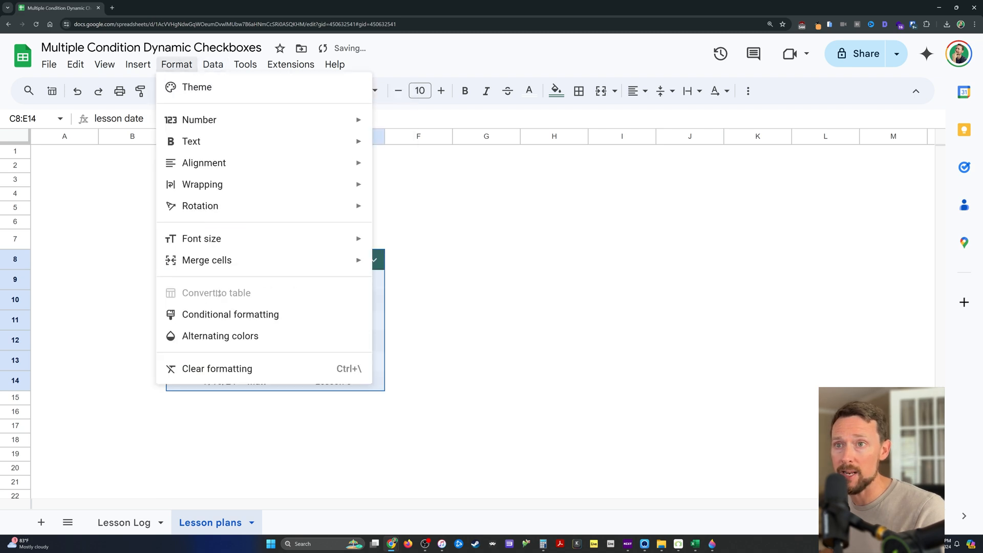
pyautogui.click(199, 208)
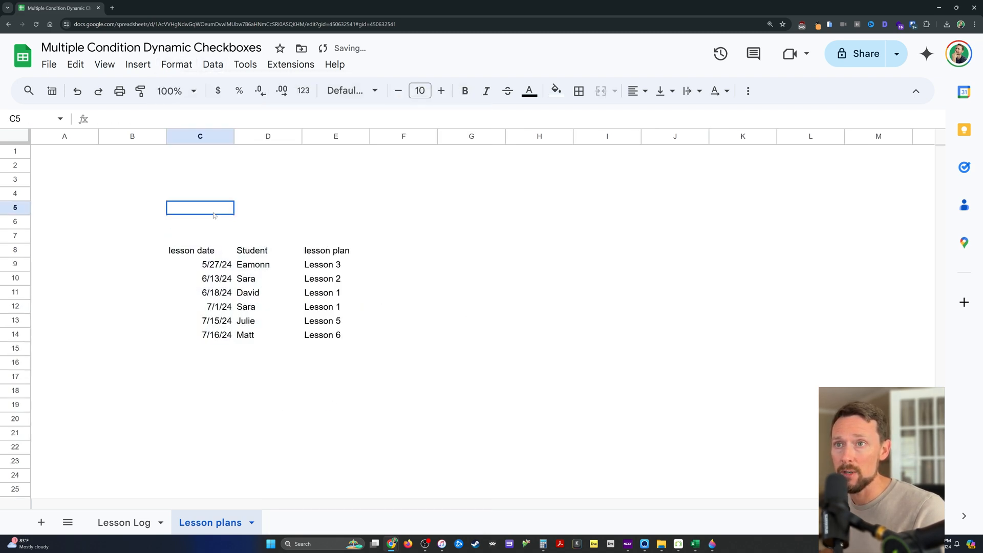
pyautogui.click(176, 63)
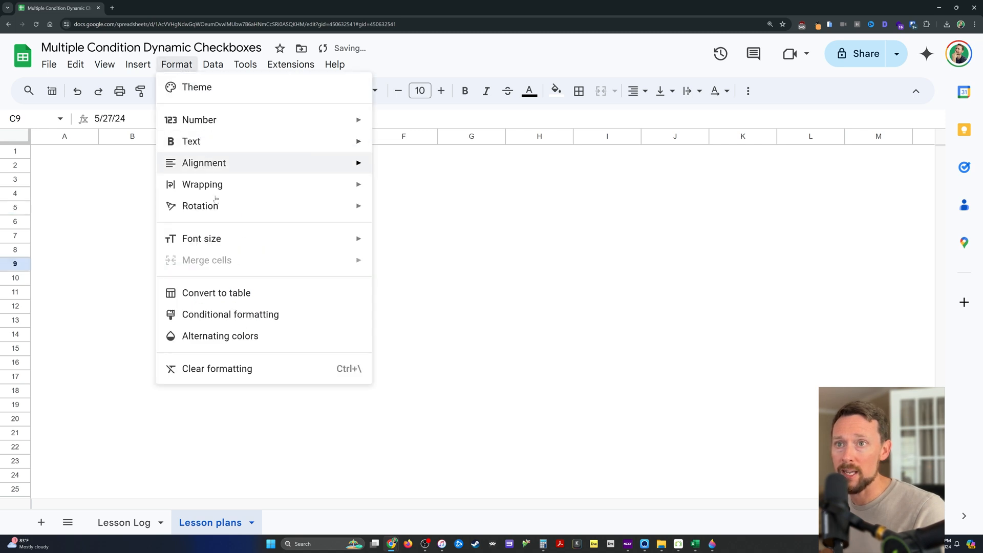
pyautogui.click(216, 293)
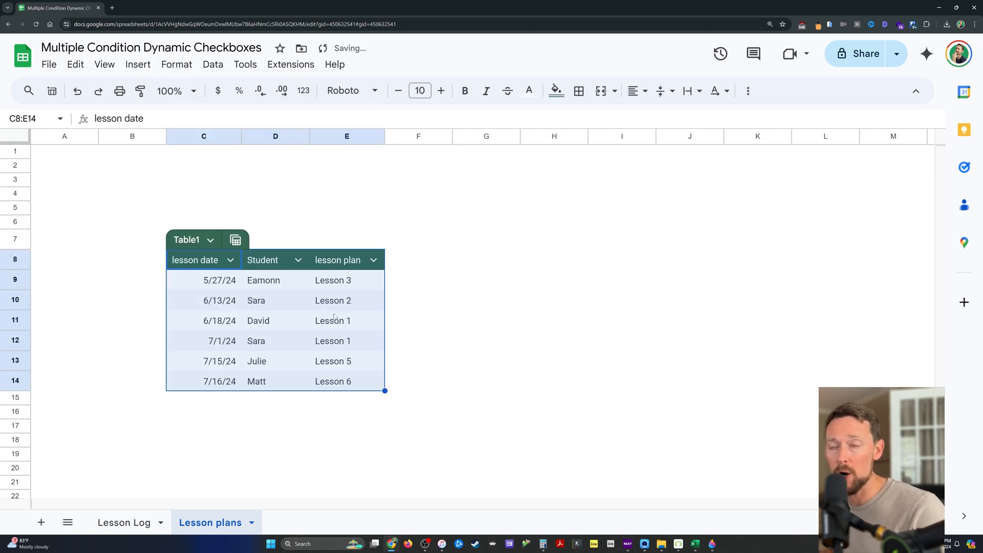
pyautogui.click(274, 300)
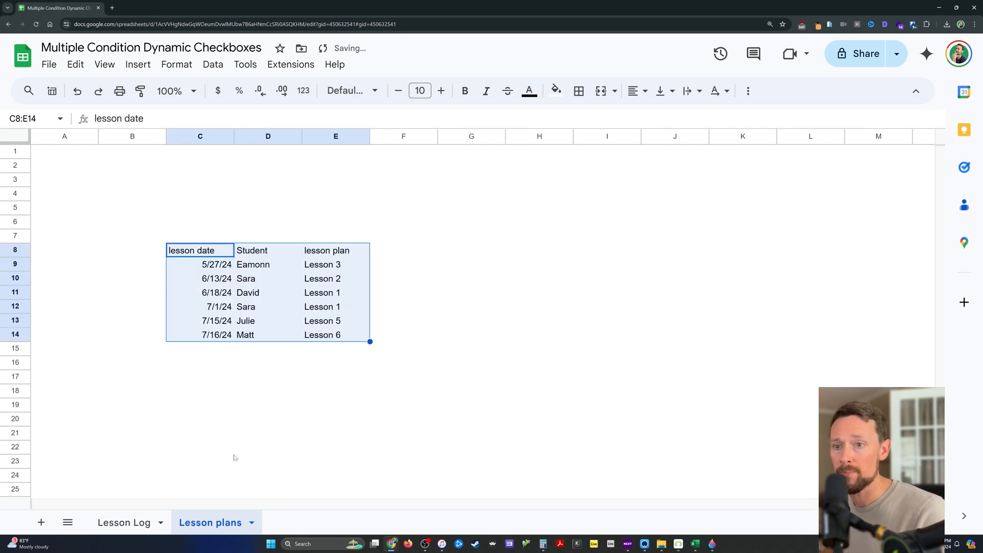
pyautogui.click(124, 522)
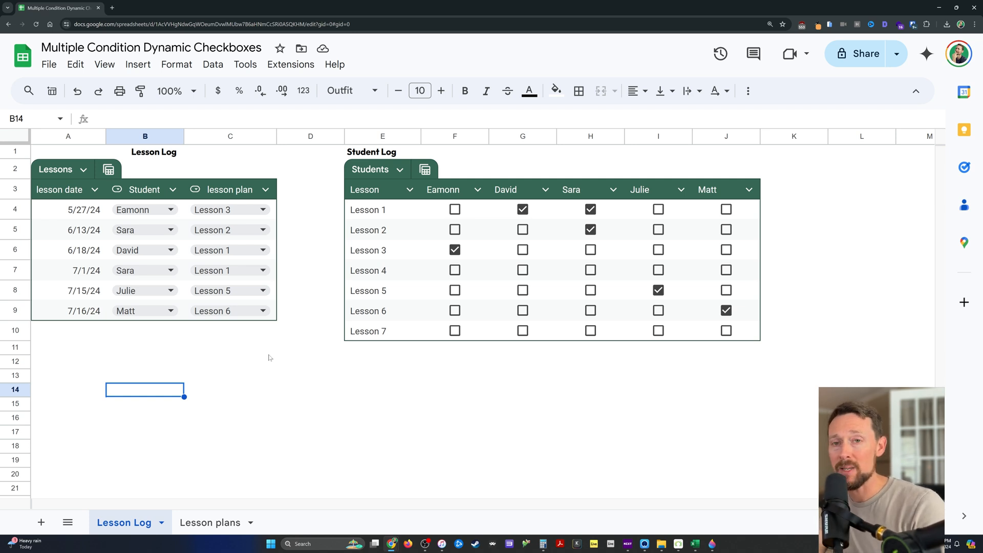
pyautogui.moveTo(228, 371)
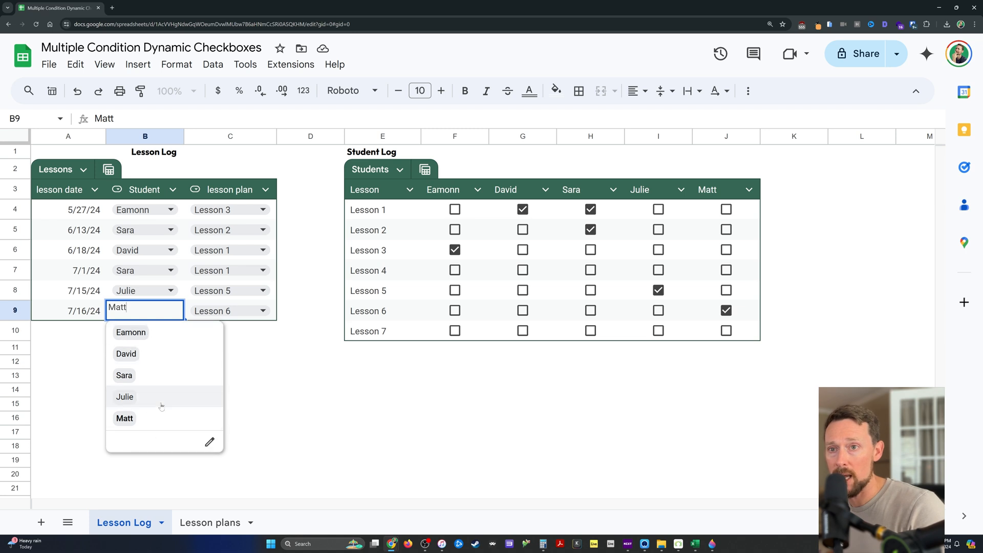
pyautogui.moveTo(144, 425)
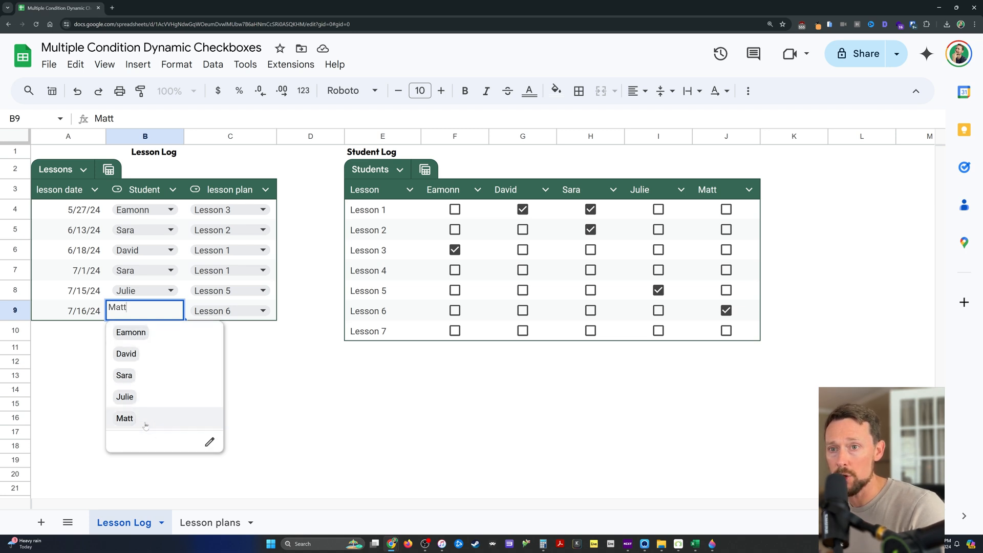
pyautogui.moveTo(702, 185)
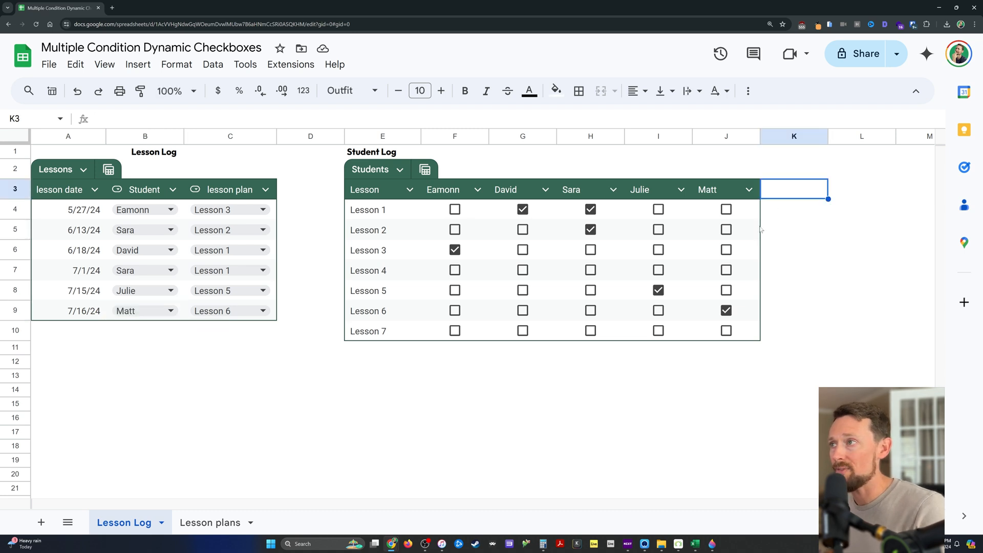
# Add Robert as a student column and Lesson 8 as a new row in the Student Log table
pyautogui.write('D')
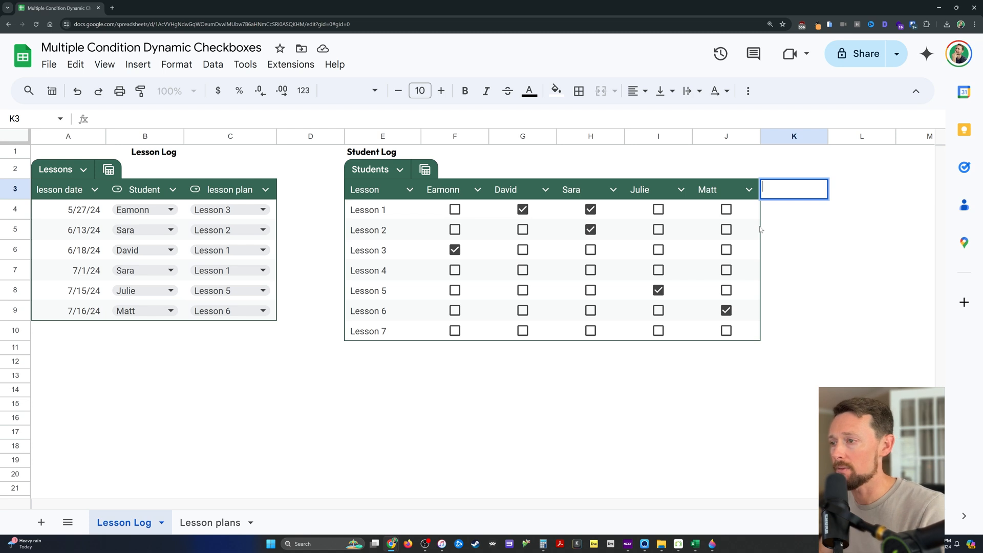
pyautogui.write('Robert')
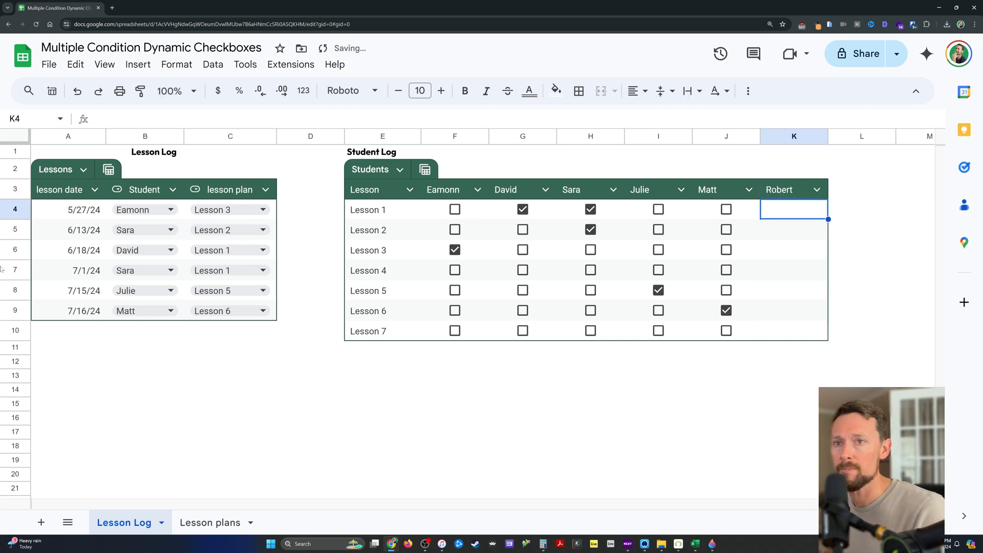
pyautogui.click(171, 290)
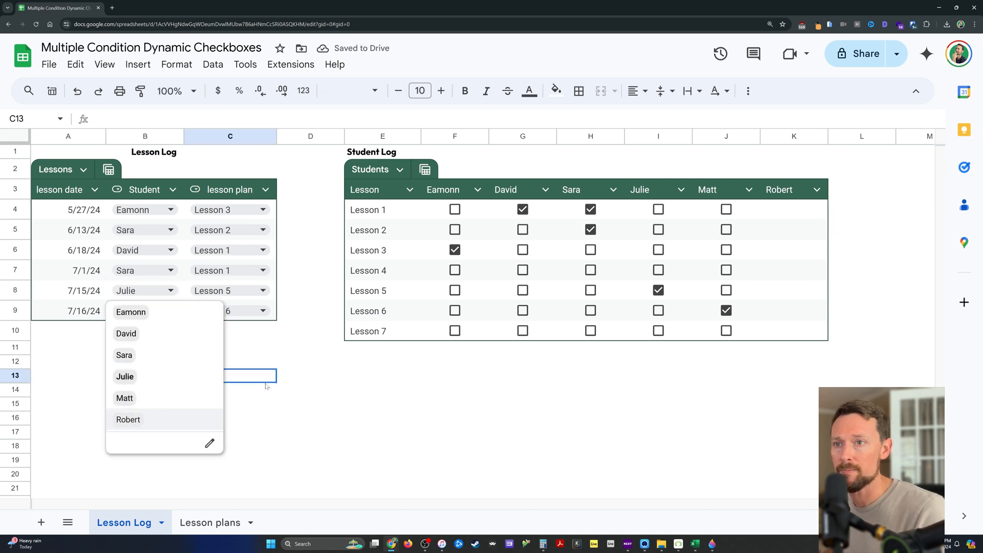
pyautogui.click(124, 397)
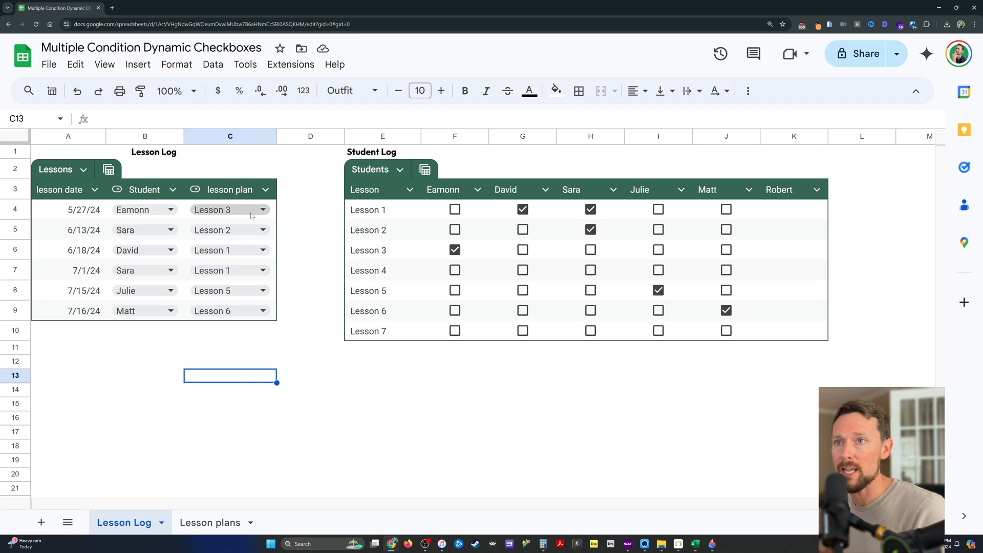
pyautogui.click(262, 208)
pyautogui.write('Lesson 8')
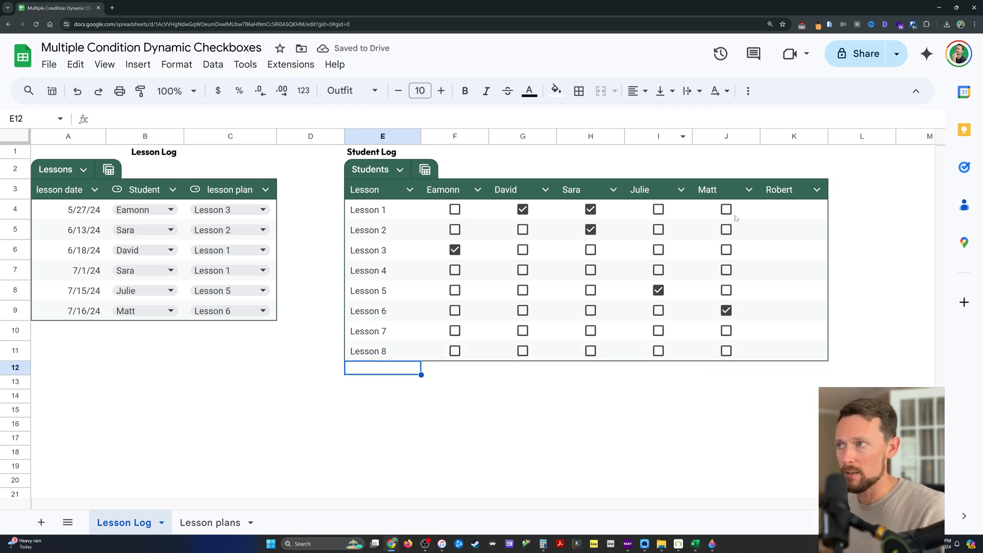
# Fill Robert's column K4:K11 with the checkbox formula and assign the 7/16/24 lesson to Robert
pyautogui.click(726, 209)
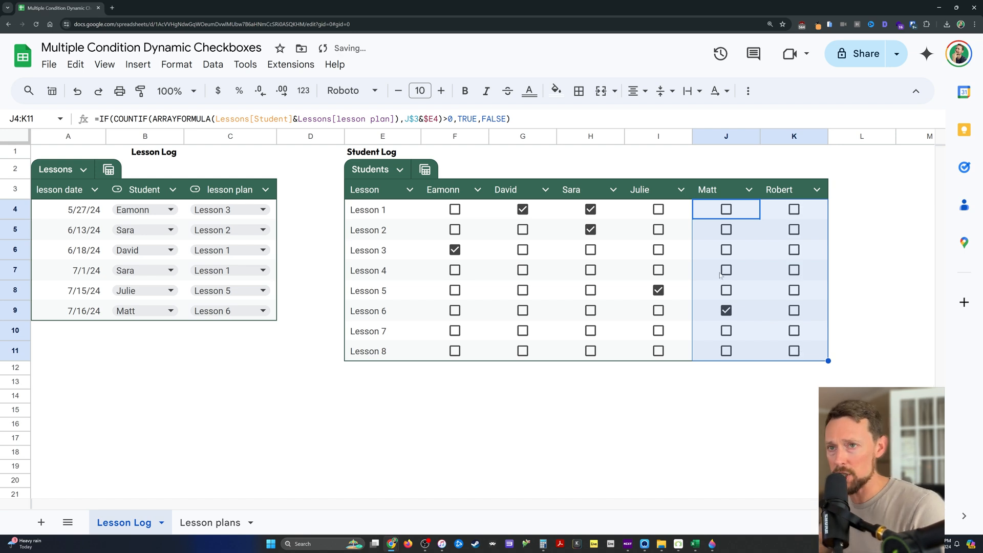
pyautogui.click(170, 310)
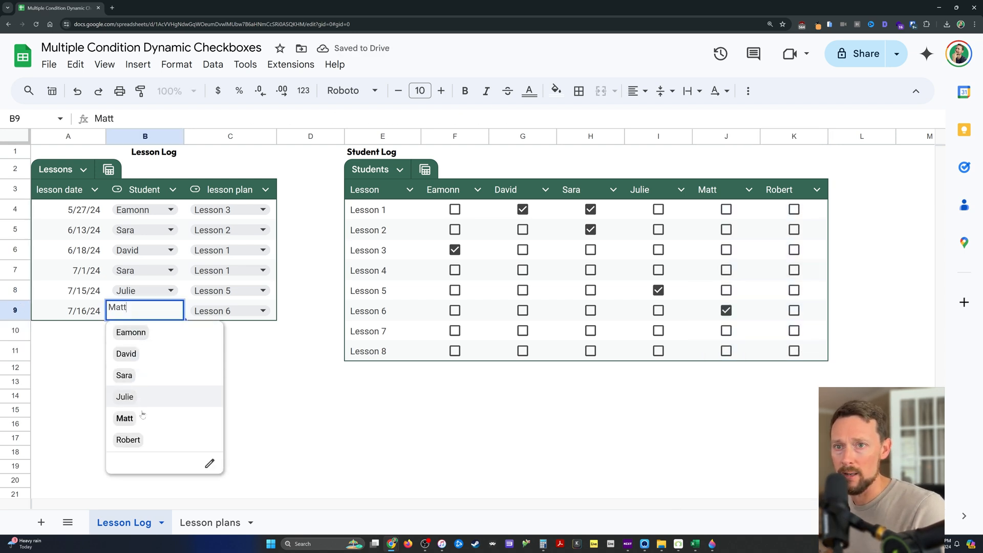
pyautogui.click(128, 439)
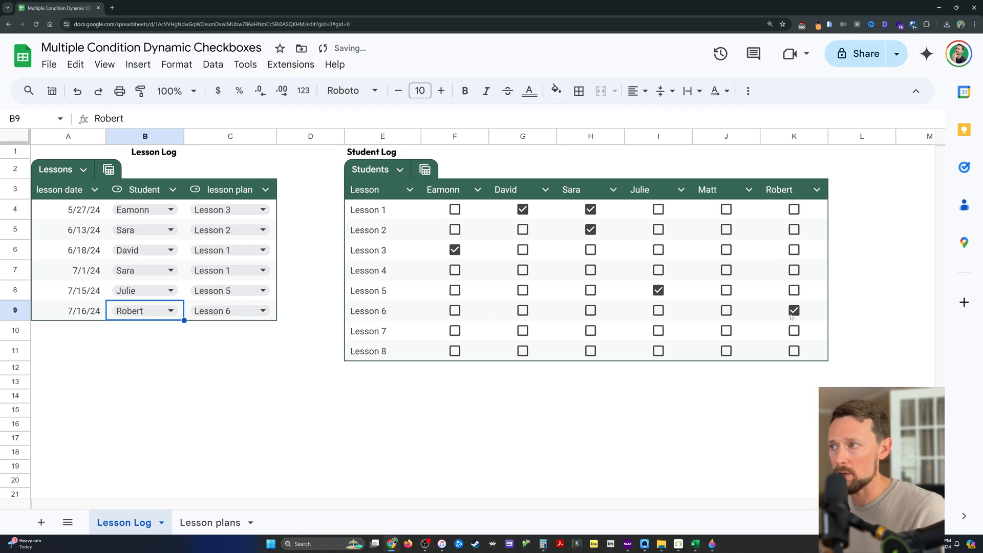
pyautogui.click(793, 310)
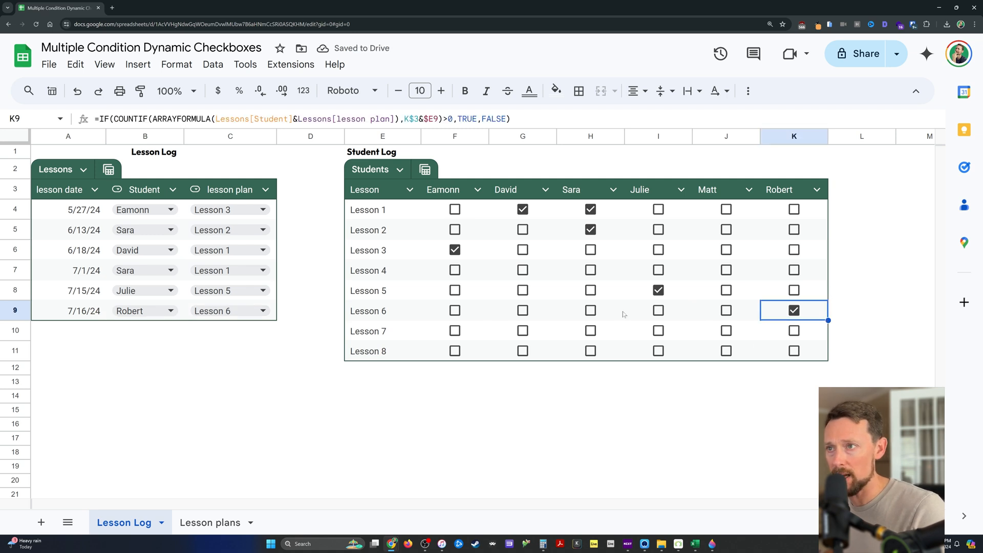
pyautogui.moveTo(350, 376)
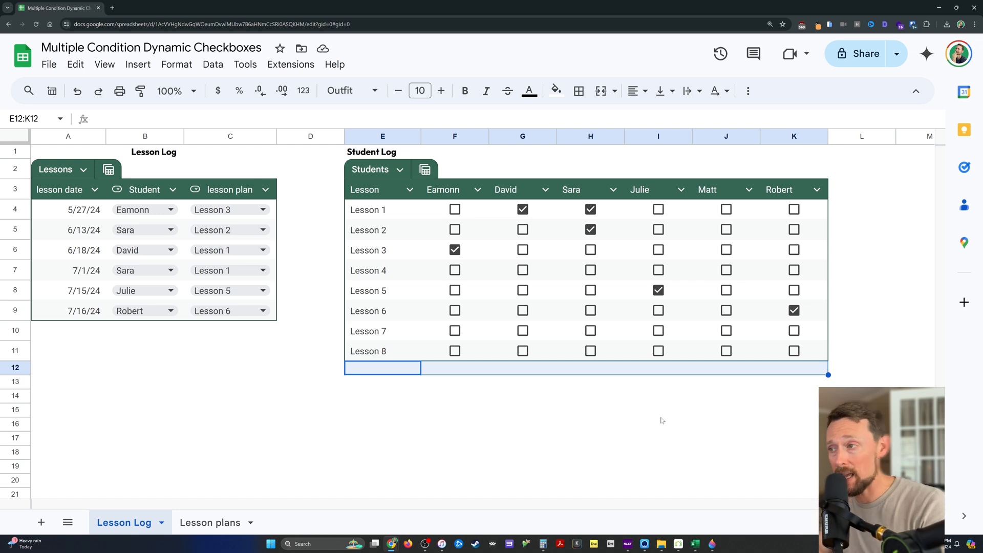
pyautogui.hscroll(3)
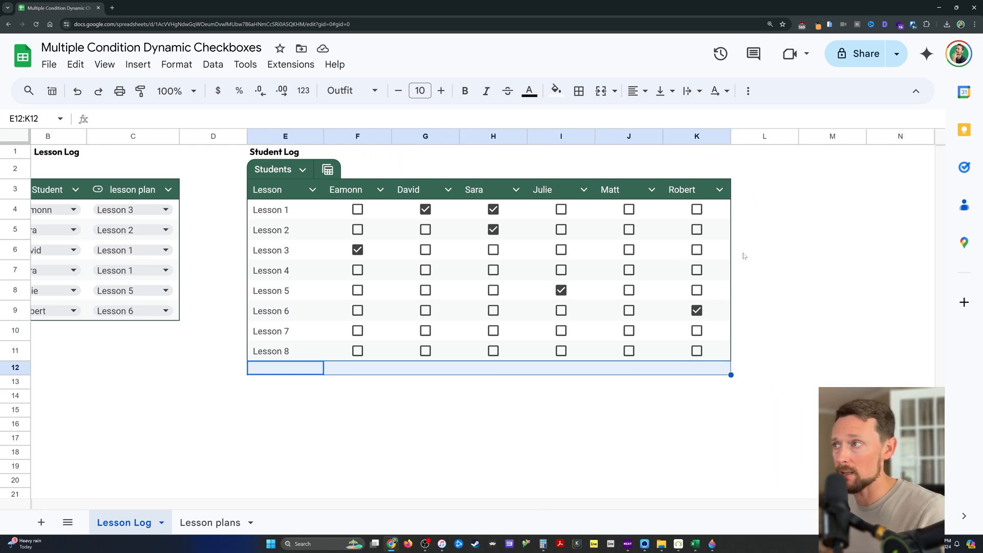
pyautogui.click(832, 189)
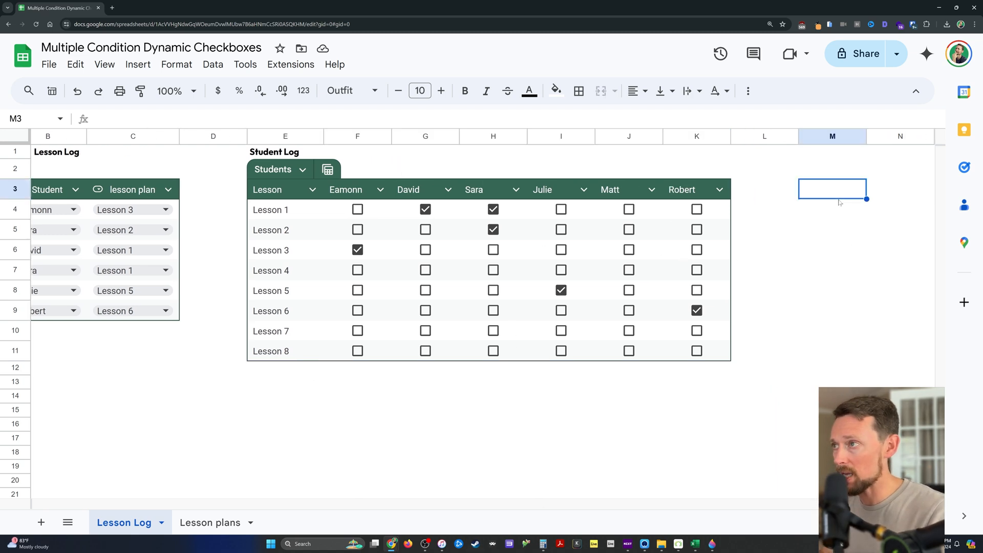
pyautogui.write('=Students')
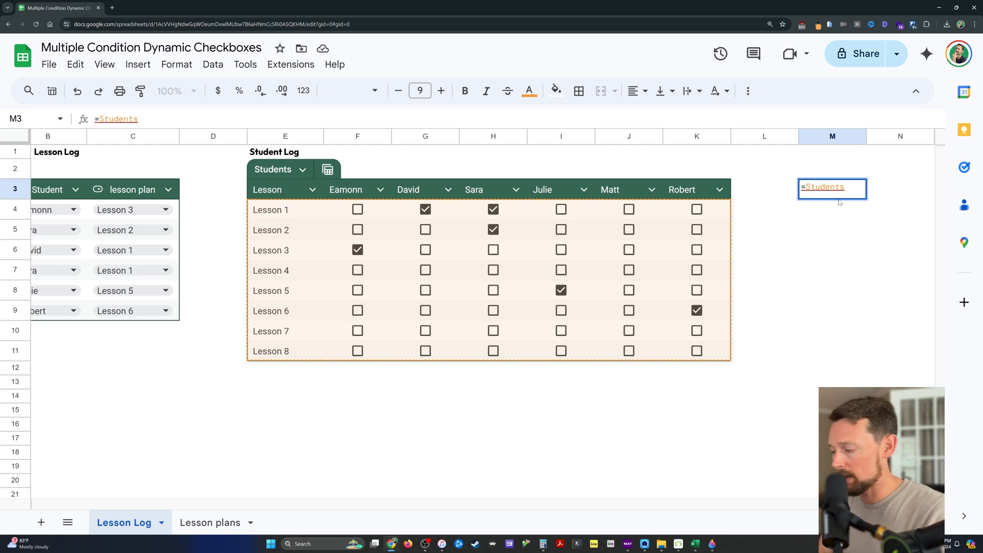
pyautogui.write('[')
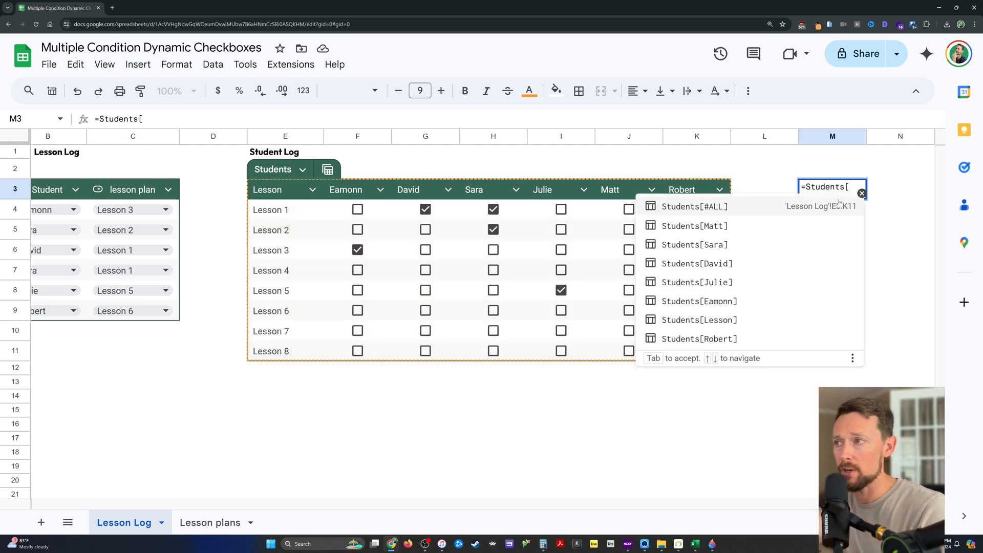
pyautogui.write('Dav')
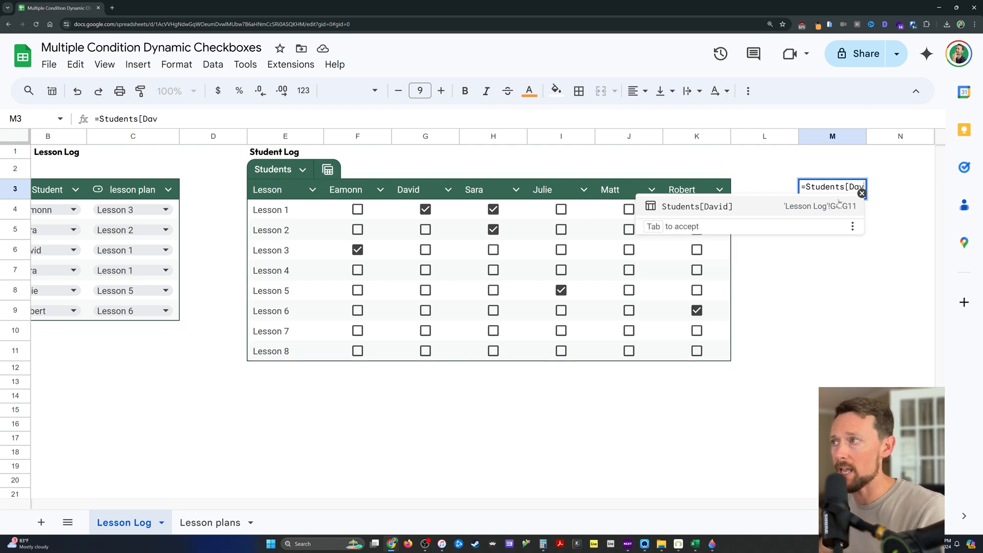
pyautogui.press('Tab')
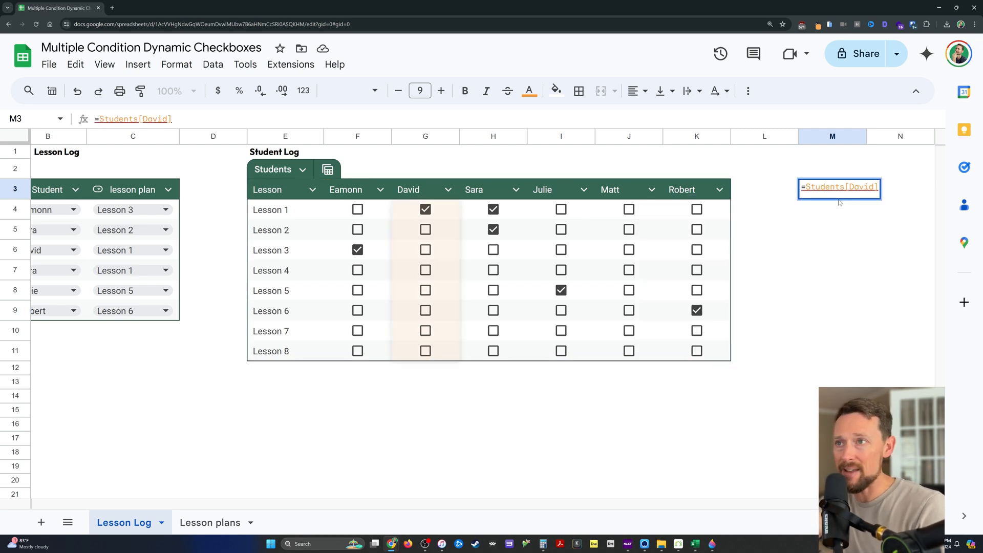
pyautogui.press('enter')
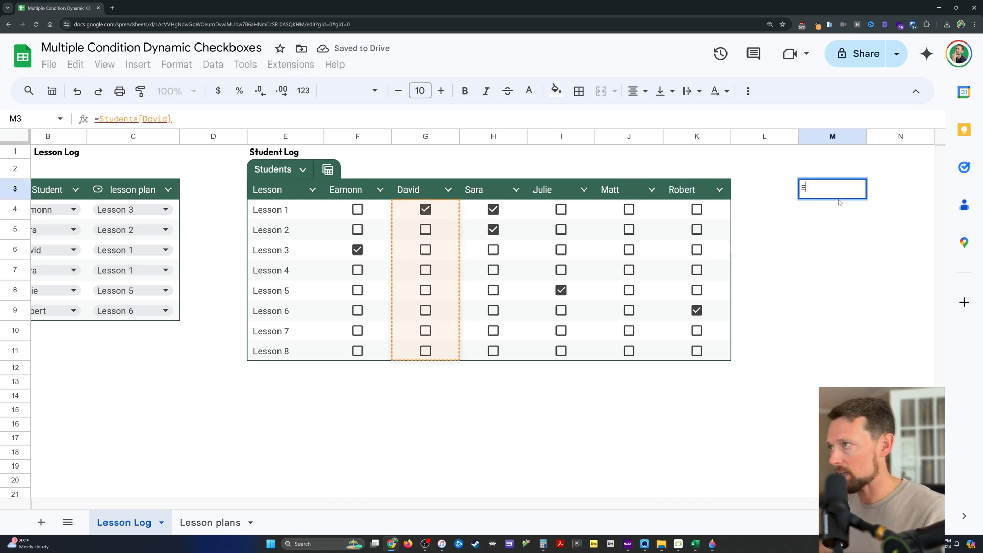
pyautogui.write('={Students[David]}')
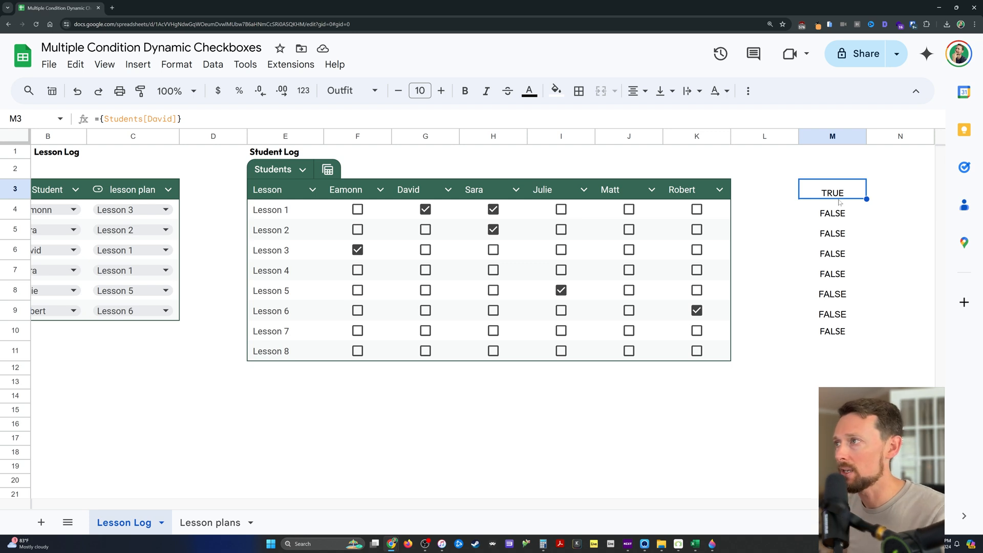
pyautogui.press('Delete')
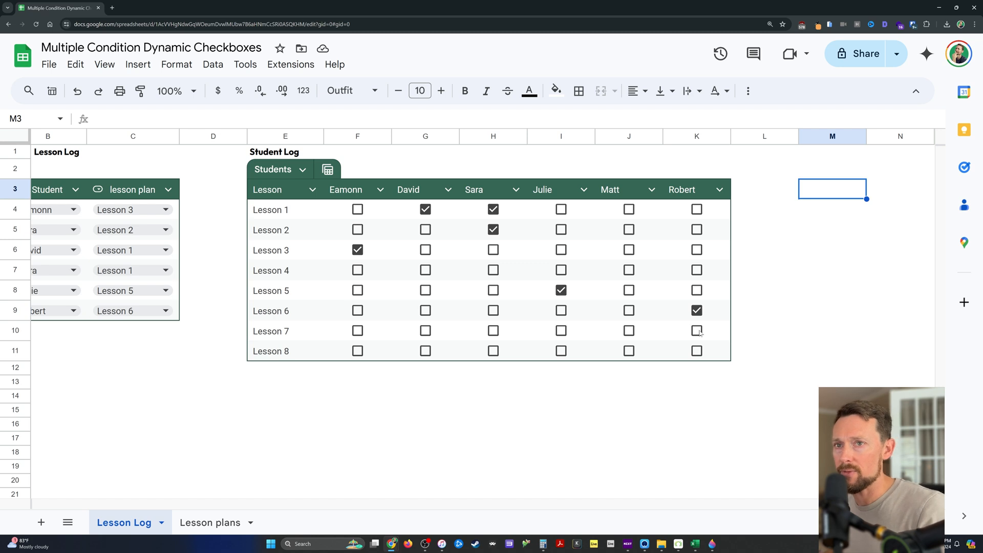
pyautogui.click(169, 209)
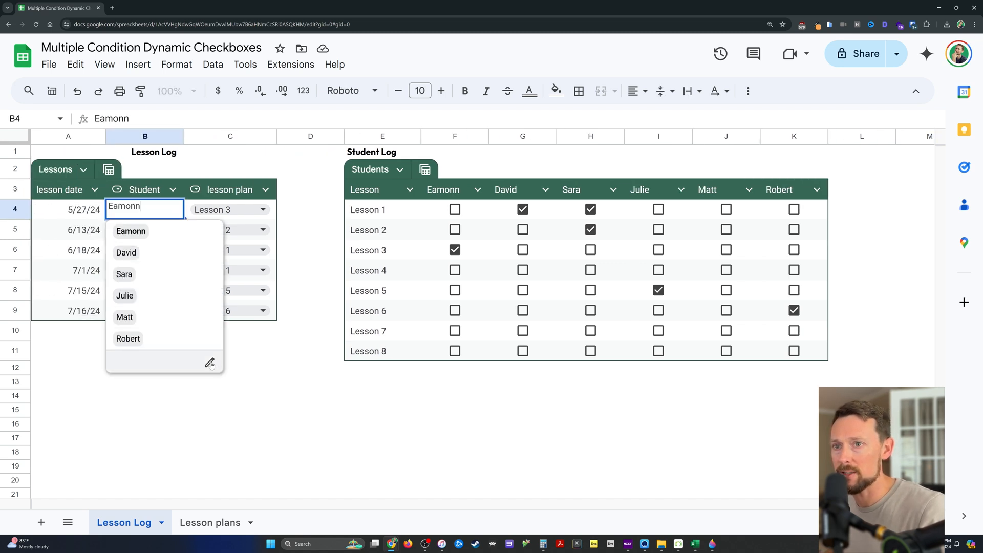
pyautogui.click(210, 362)
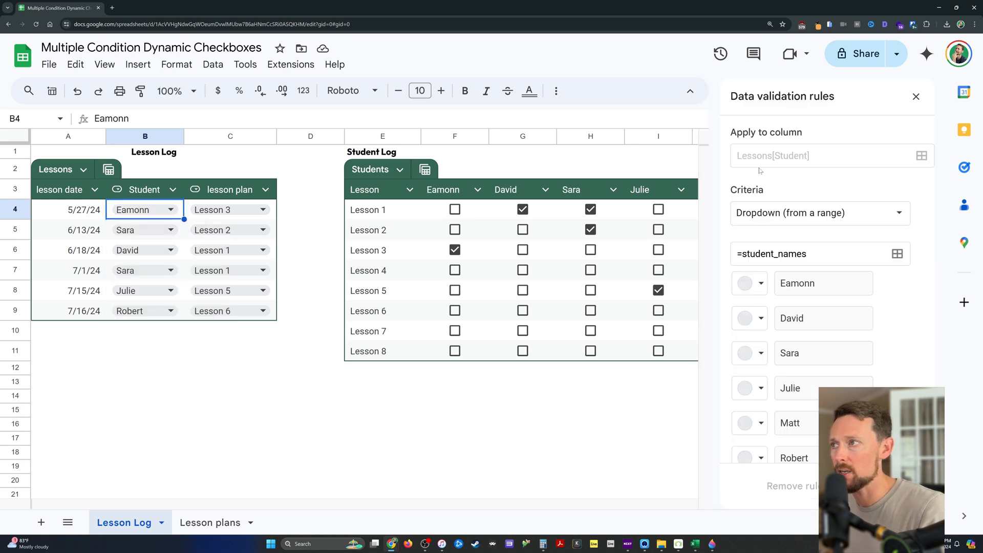
pyautogui.click(213, 65)
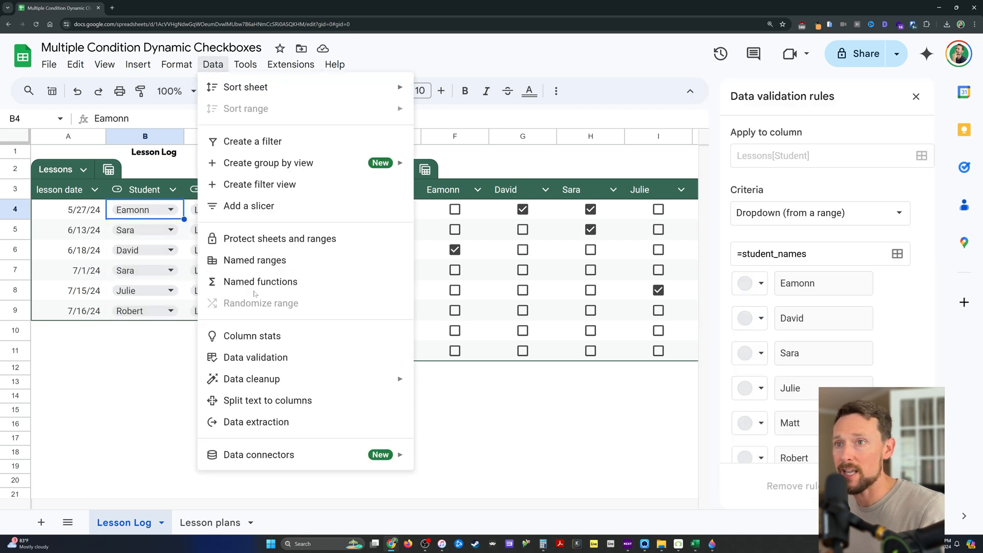
pyautogui.moveTo(282, 325)
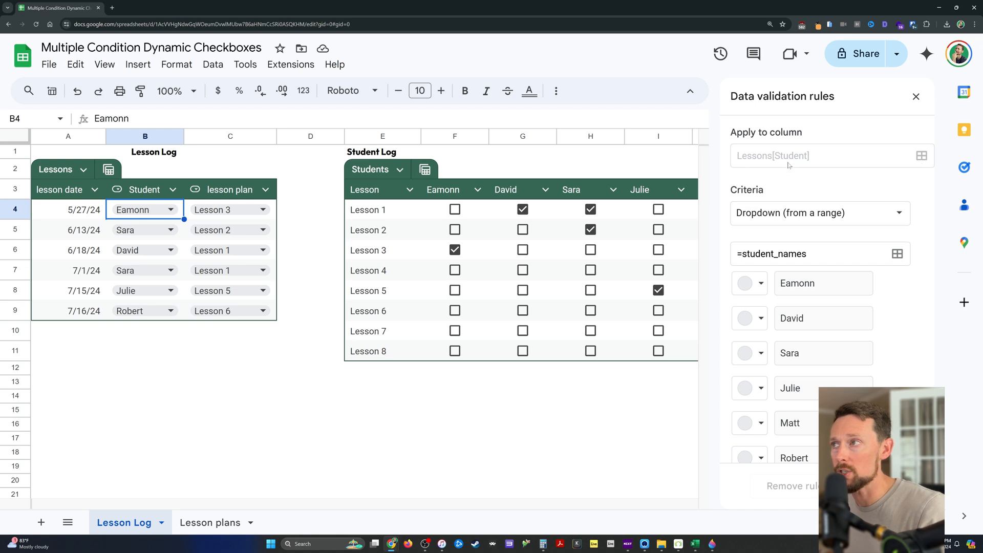
pyautogui.moveTo(757, 160)
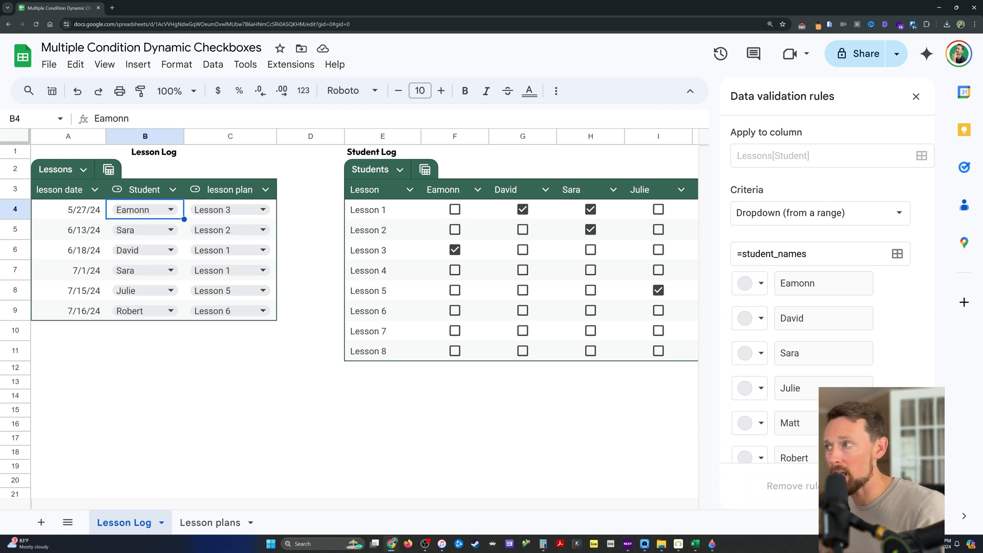
pyautogui.click(816, 253)
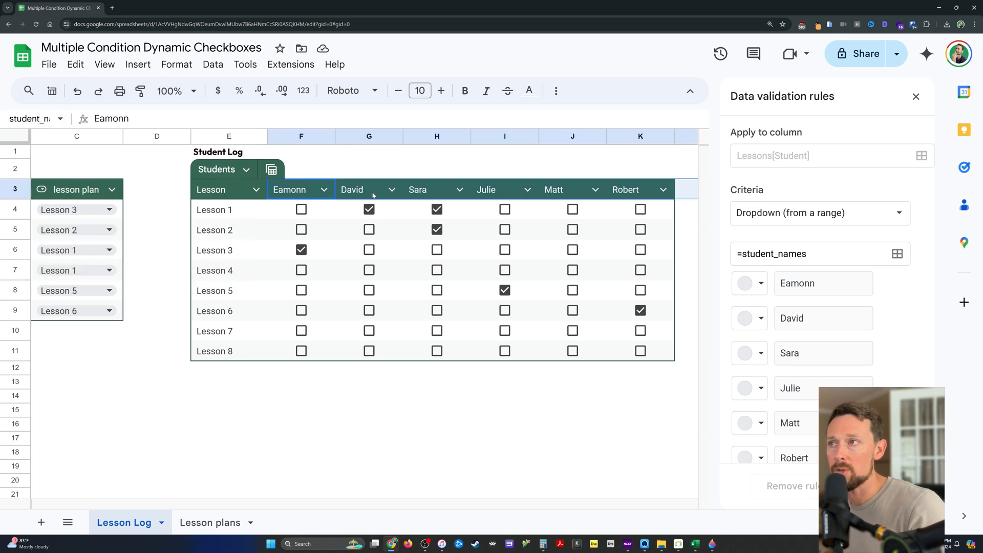
pyautogui.hscroll(3)
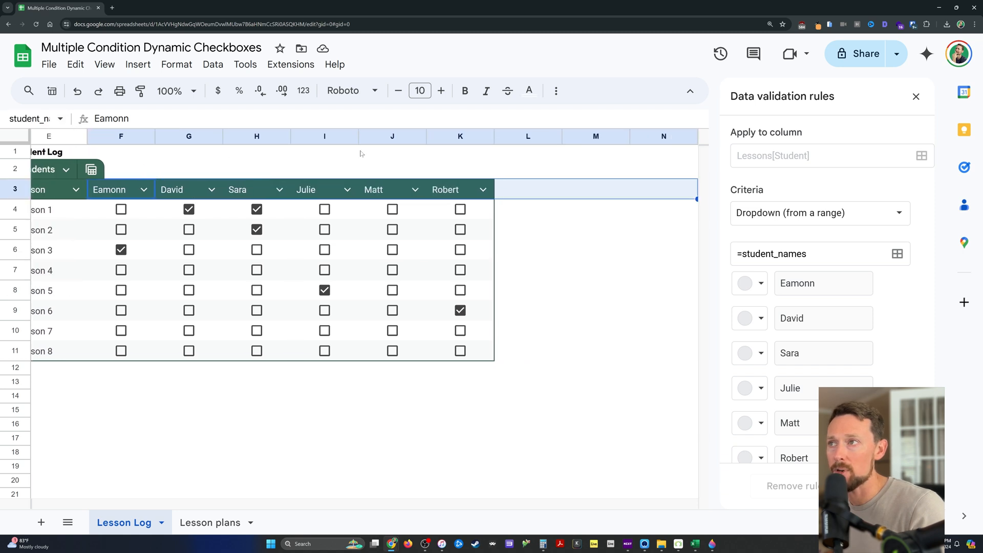
pyautogui.moveTo(640, 161)
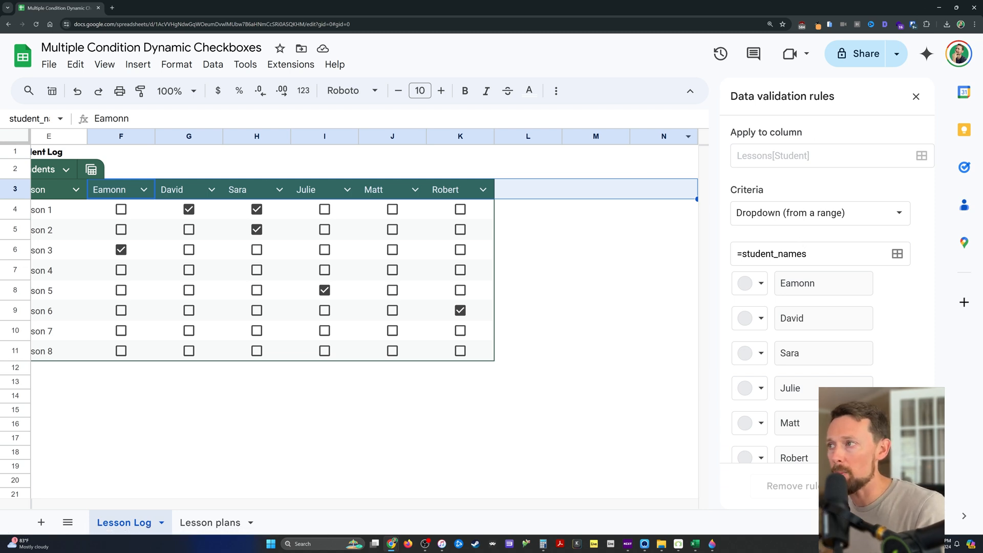
pyautogui.click(815, 254)
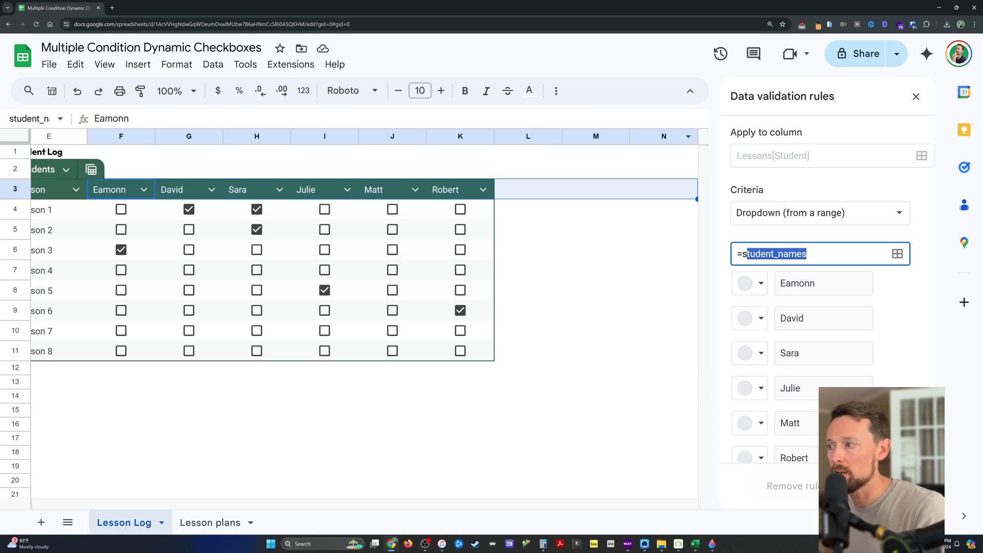
pyautogui.click(916, 97)
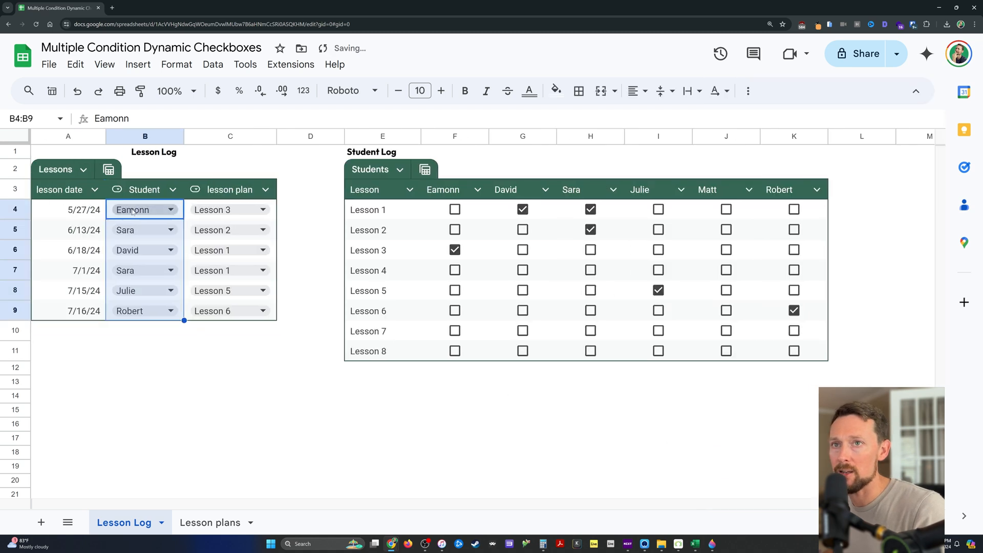
pyautogui.click(170, 209)
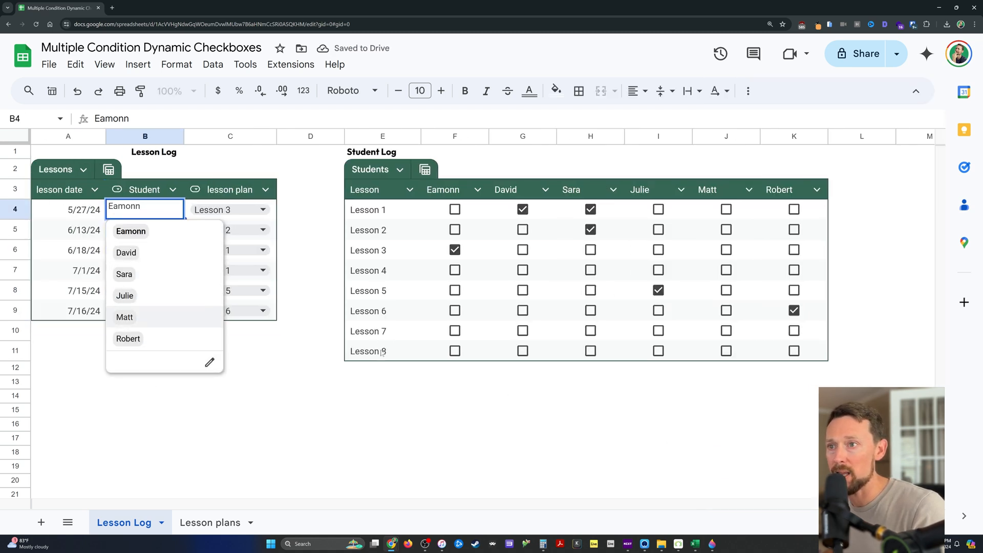
pyautogui.click(792, 137)
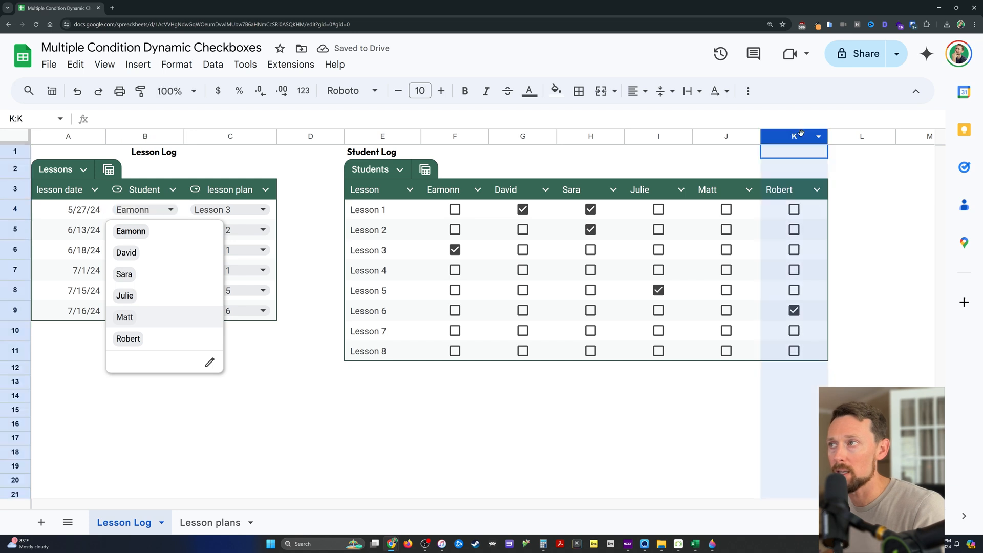
# Insert an Angela student column before Robert's in the Student Log
pyautogui.rightClick(792, 136)
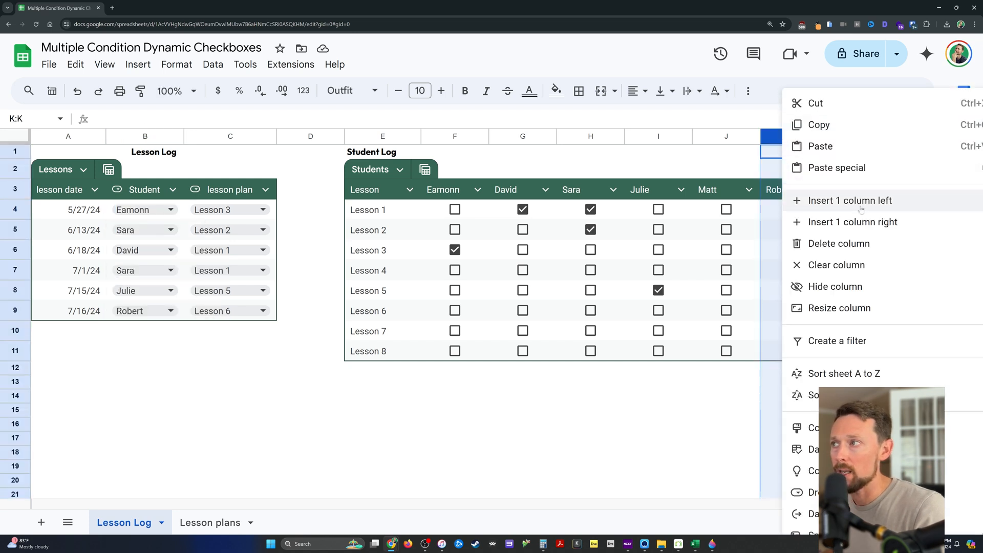
pyautogui.click(851, 200)
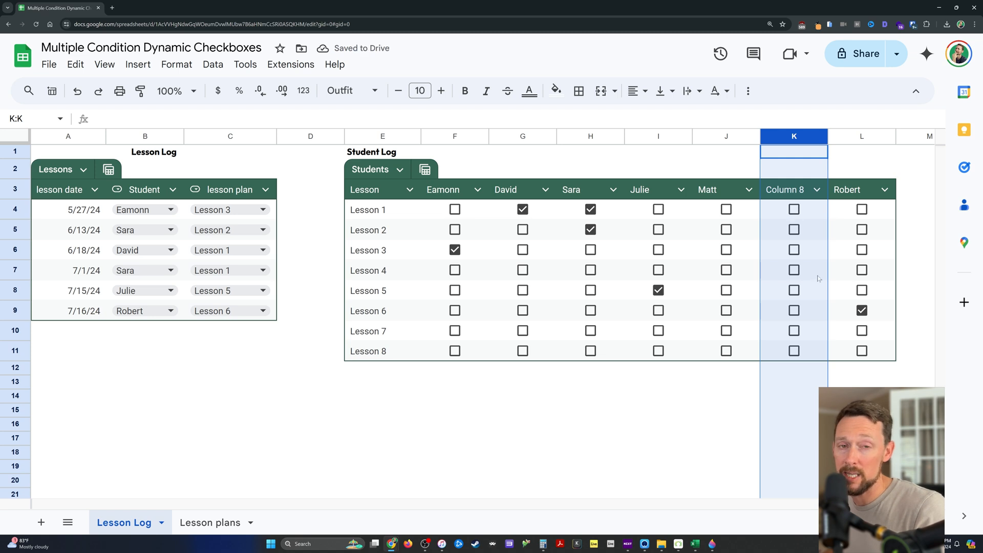
pyautogui.click(794, 190)
pyautogui.write('Angela')
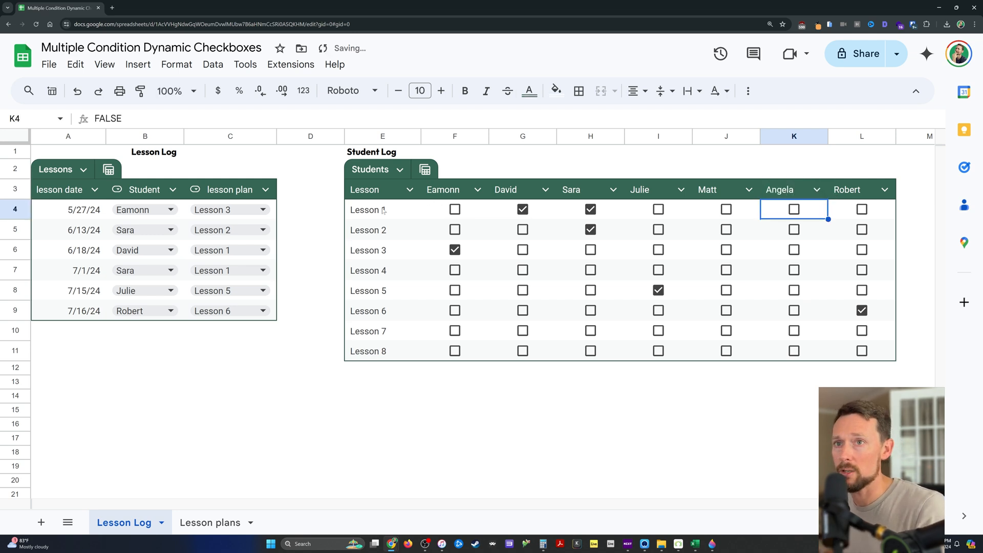
# Log Angela for Lesson 2 on 7/1/24 and check the checkbox formulas in her new column
pyautogui.click(171, 270)
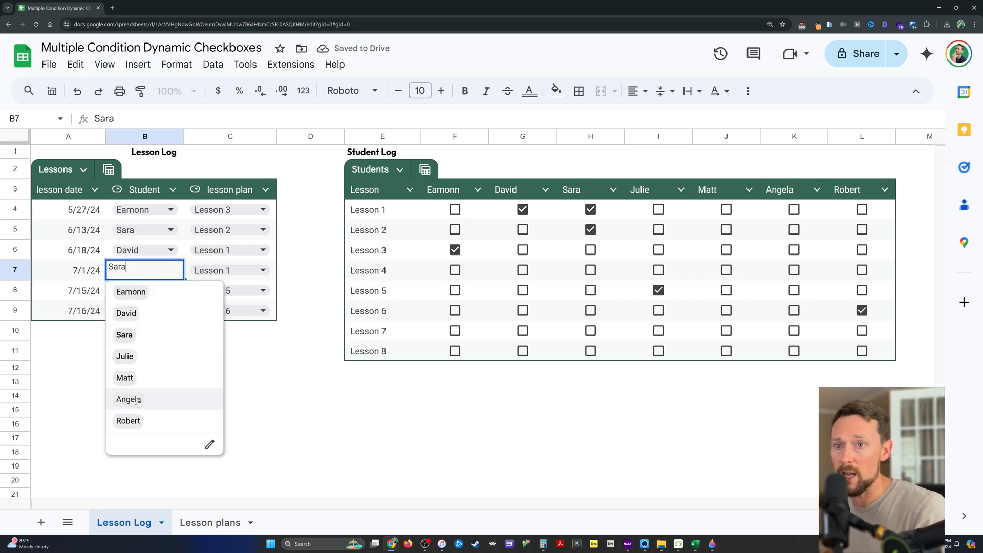
pyautogui.click(128, 398)
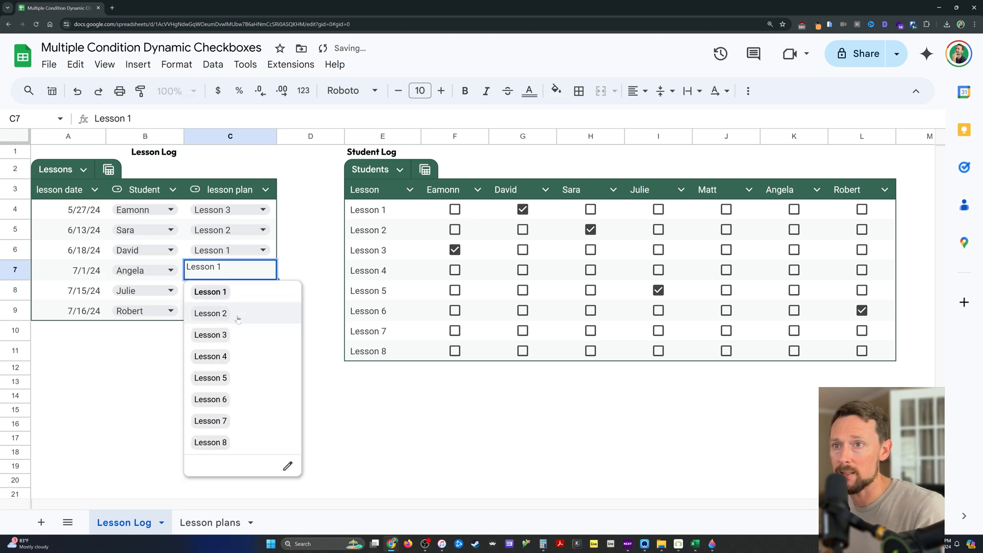
pyautogui.click(210, 314)
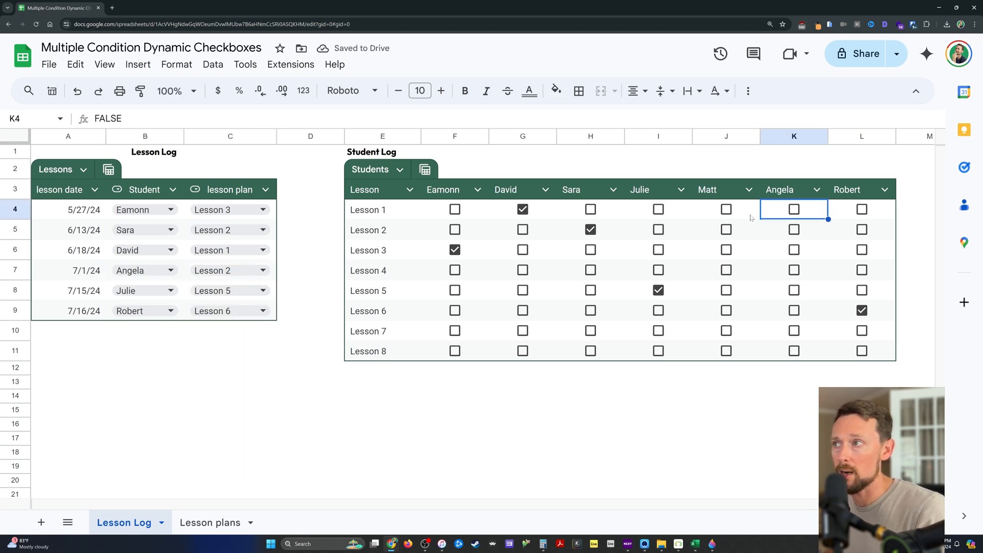
pyautogui.click(725, 209)
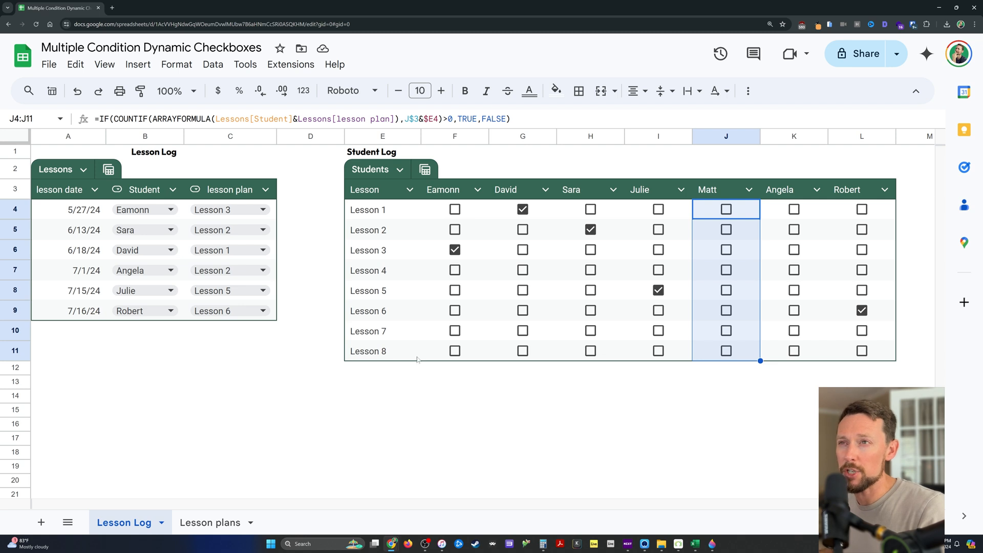
pyautogui.click(793, 209)
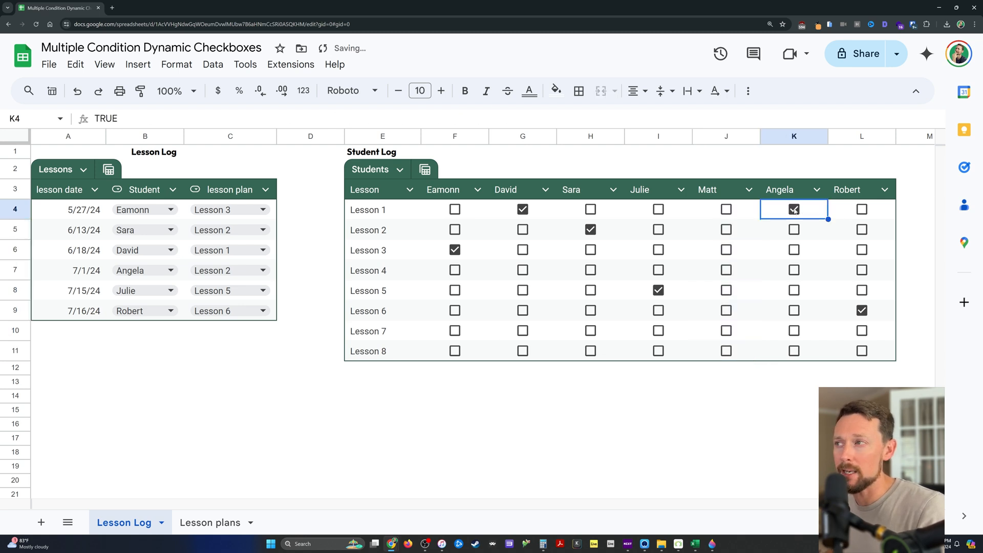
pyautogui.click(726, 209)
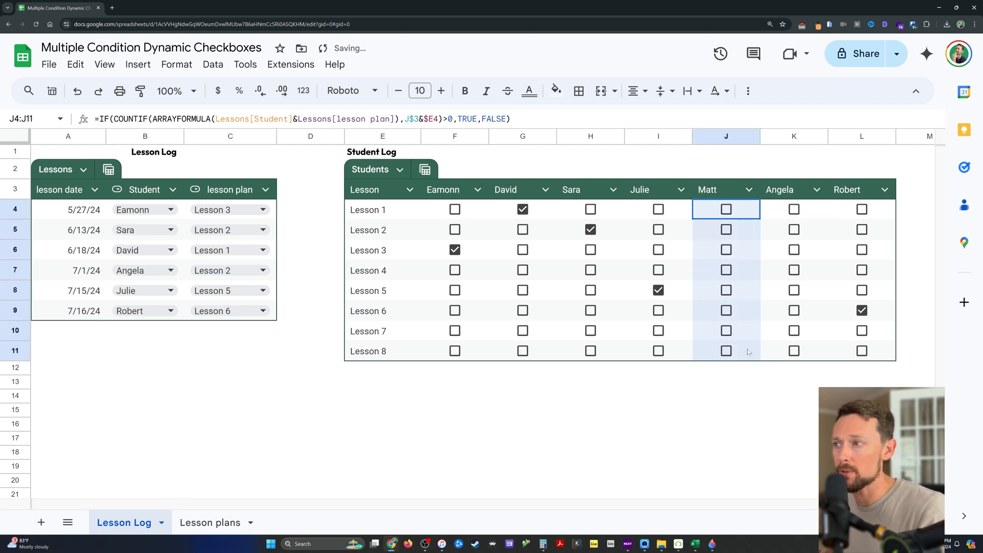
pyautogui.click(792, 230)
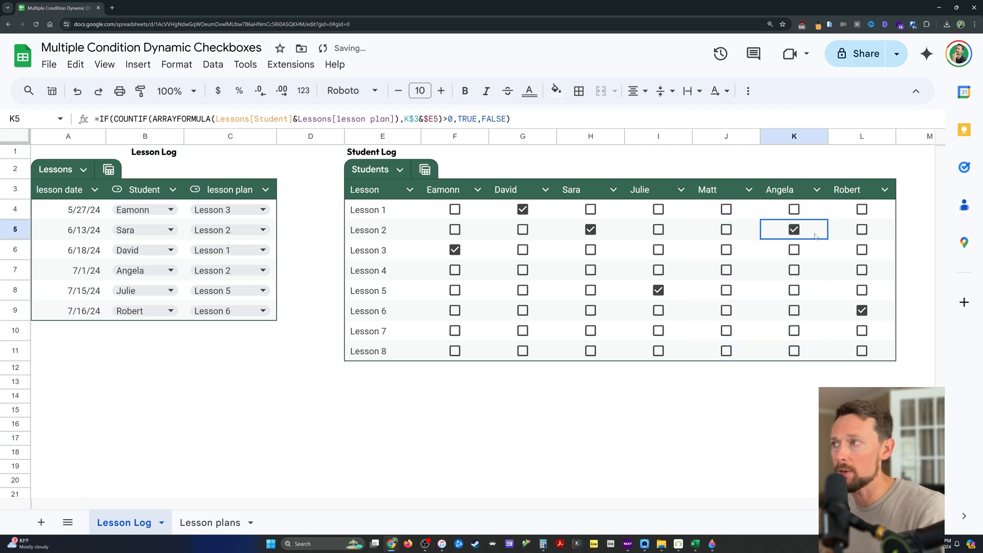
pyautogui.moveTo(756, 181)
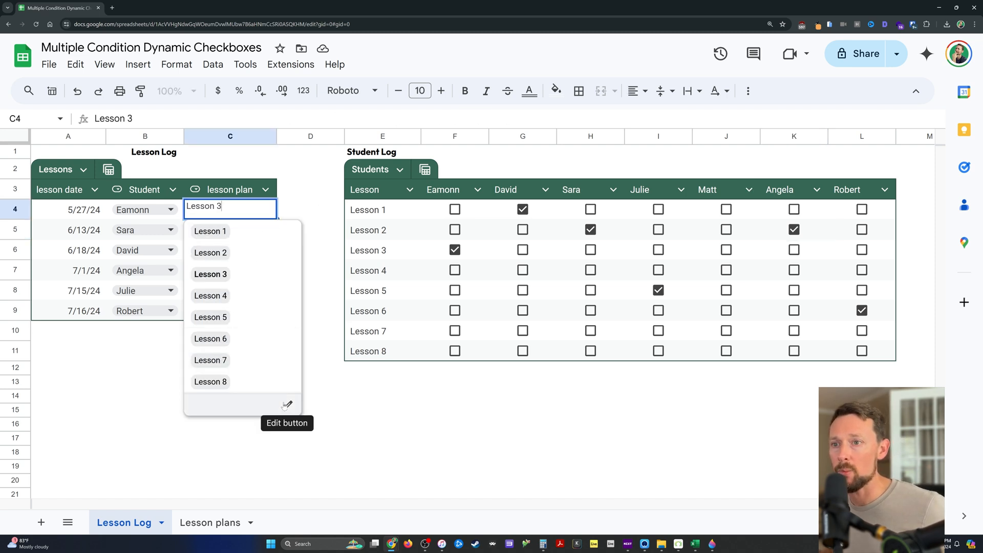
pyautogui.click(287, 405)
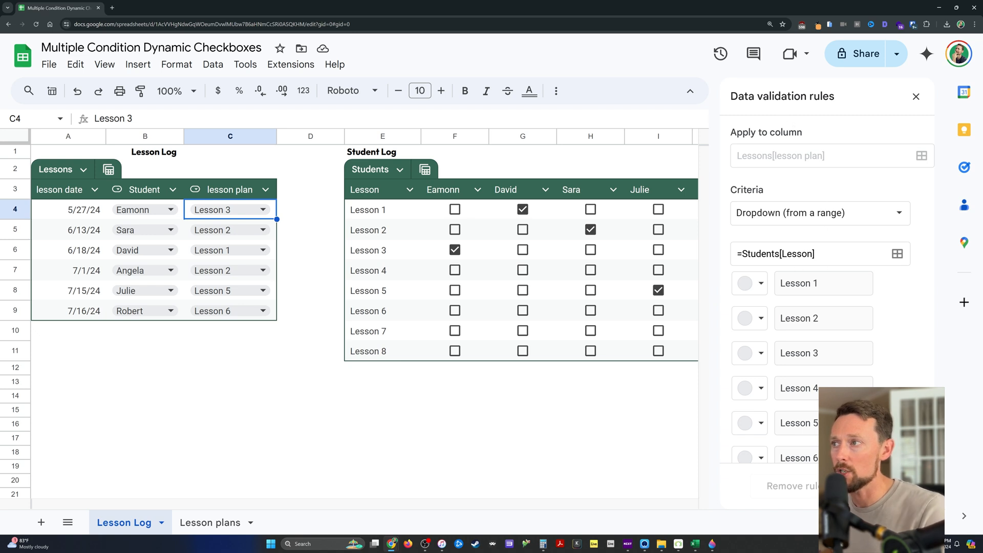
pyautogui.click(809, 253)
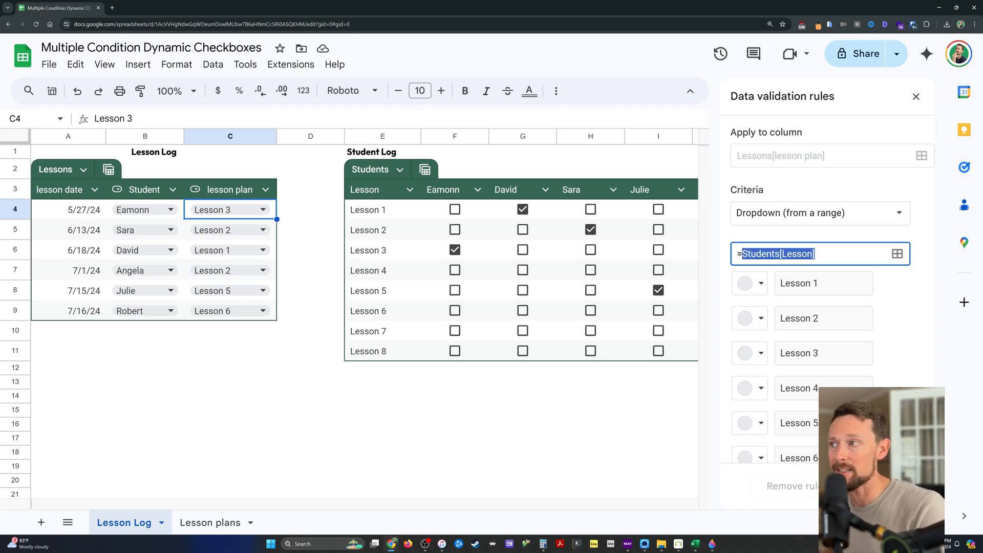
pyautogui.scroll(-3)
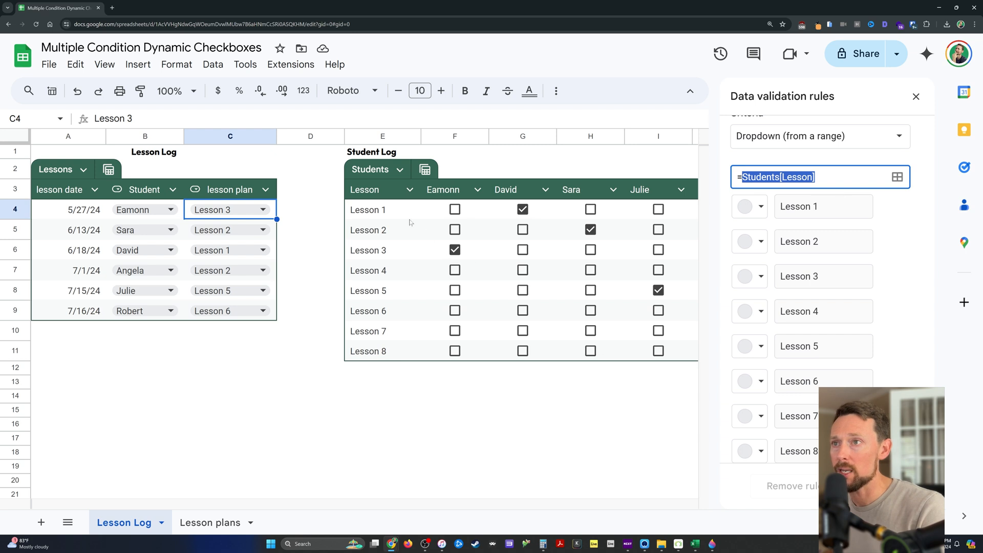
pyautogui.moveTo(378, 223)
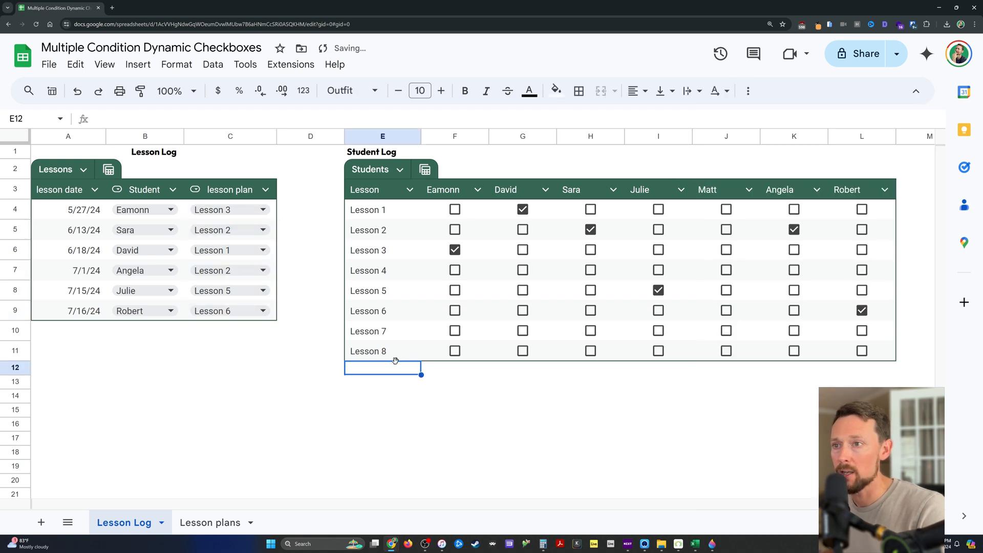
# Enter Lesson 9 in E12 via autocomplete so the Student Log gains a checkbox row
pyautogui.write('Lesson')
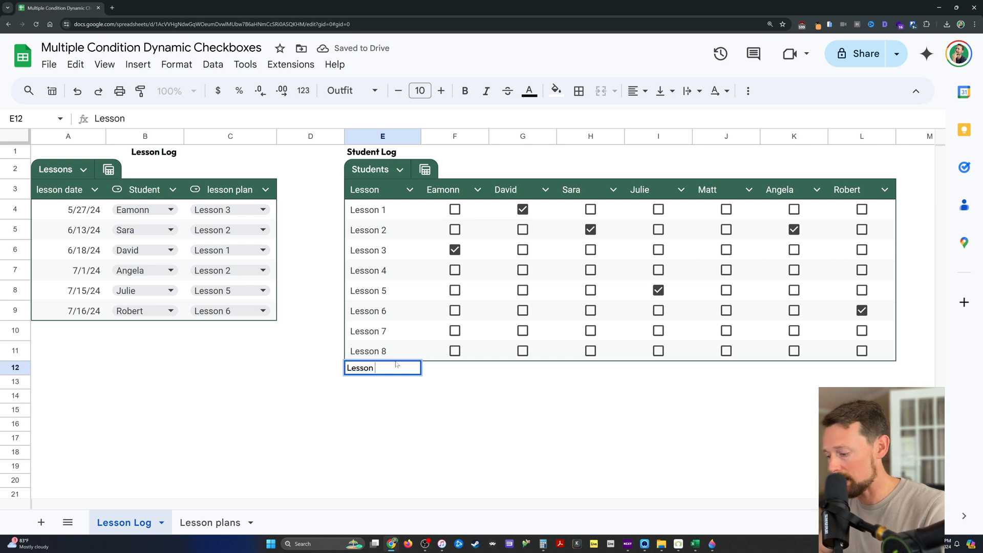
pyautogui.press('Return')
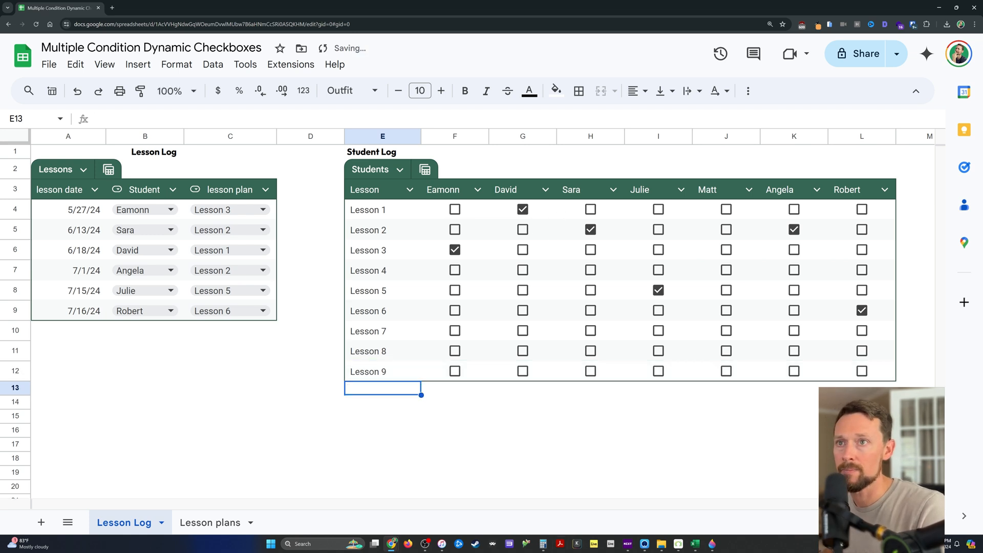
pyautogui.click(262, 209)
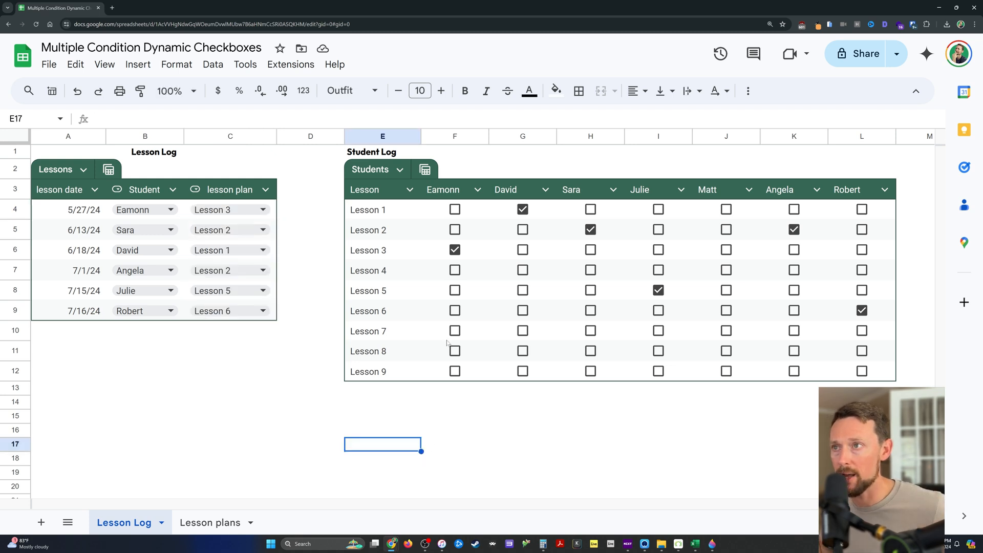
pyautogui.moveTo(471, 208)
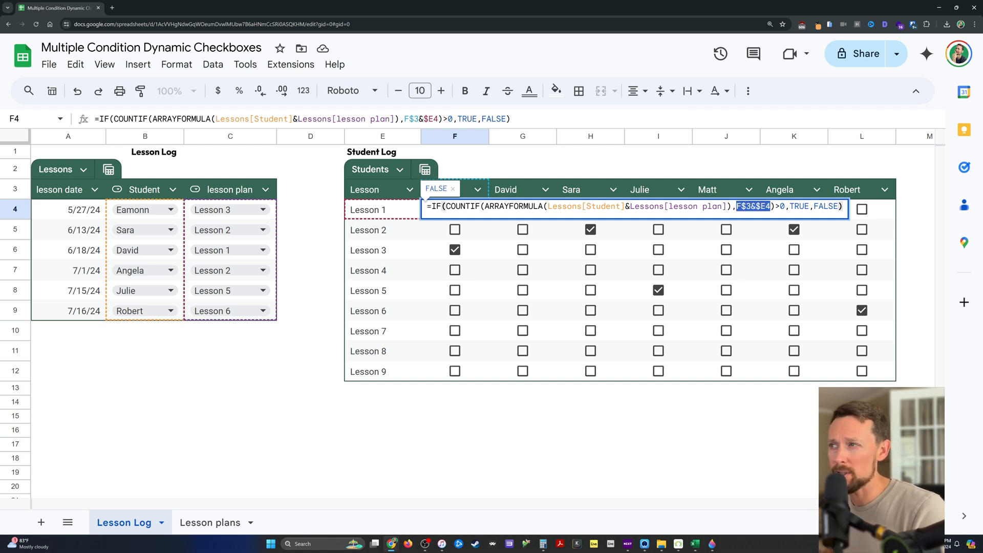
pyautogui.click(636, 206)
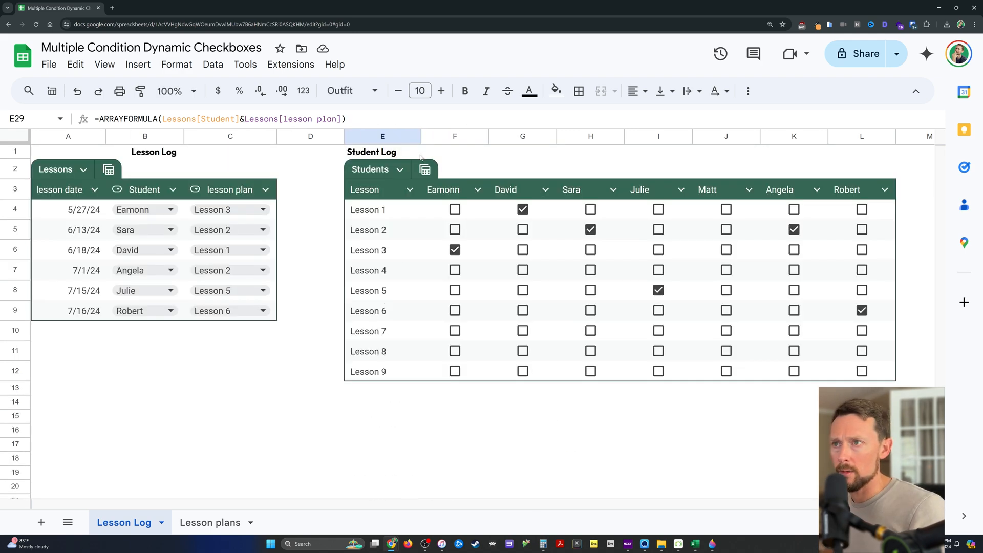
# Review the F4 checkbox formula and the helper breakdown block placed in E15:G21
pyautogui.click(454, 208)
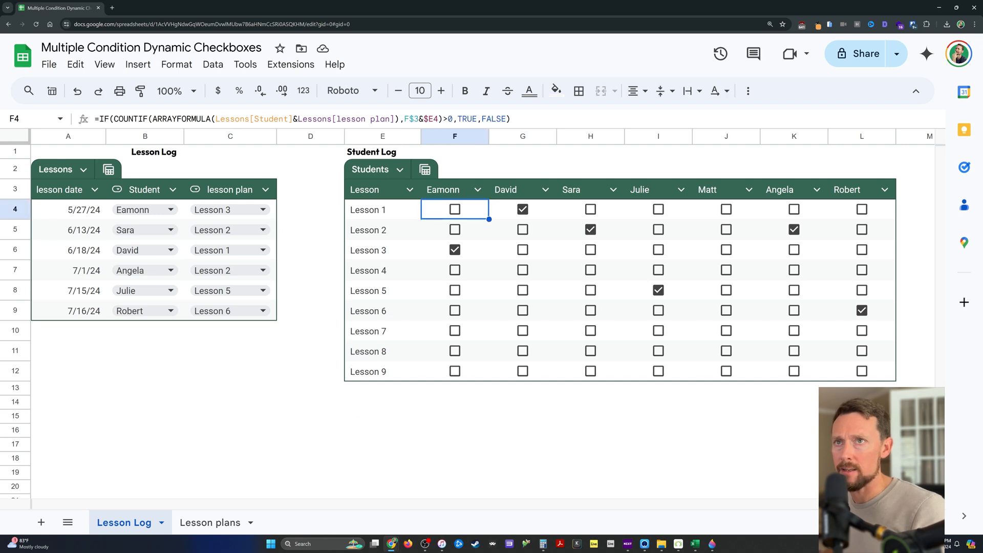
pyautogui.scroll(-3)
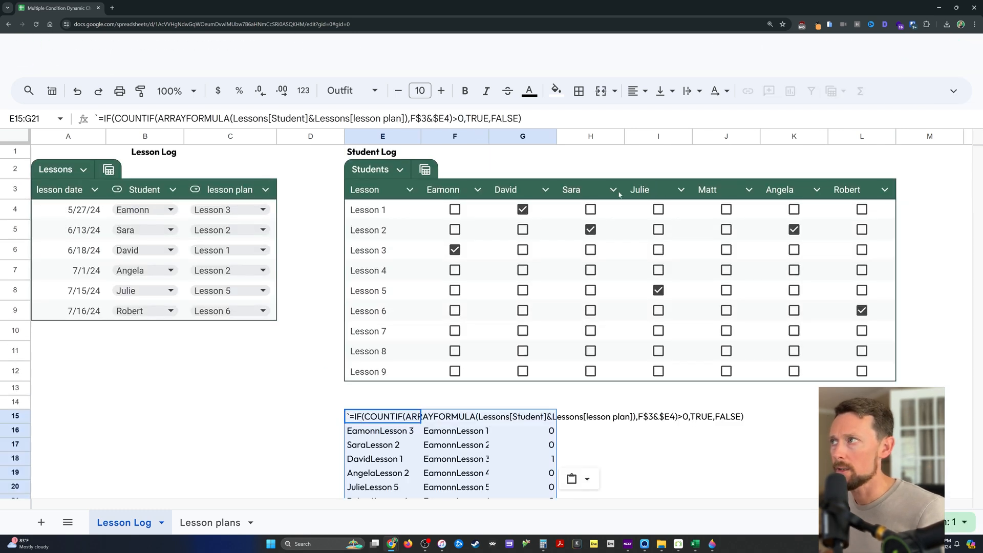
pyautogui.scroll(3)
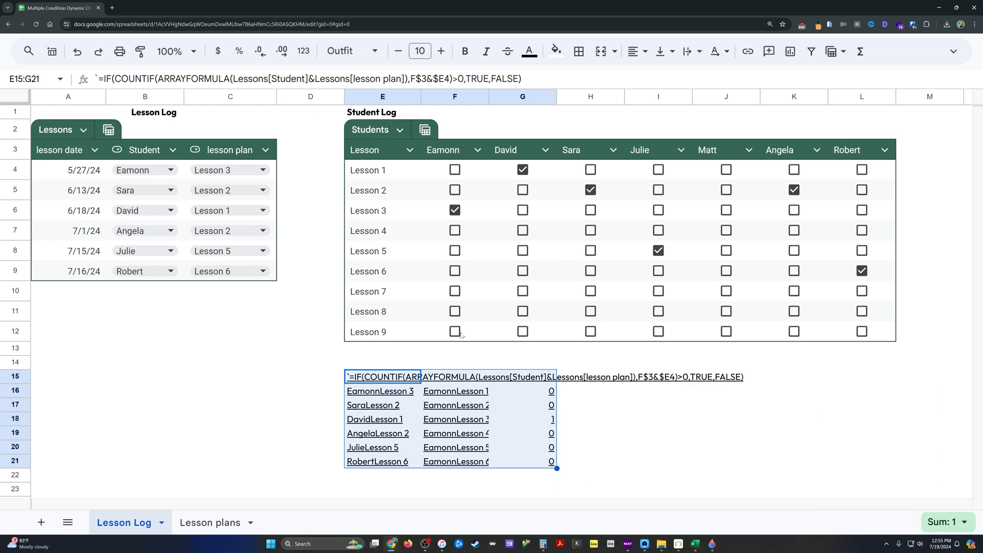
pyautogui.moveTo(418, 366)
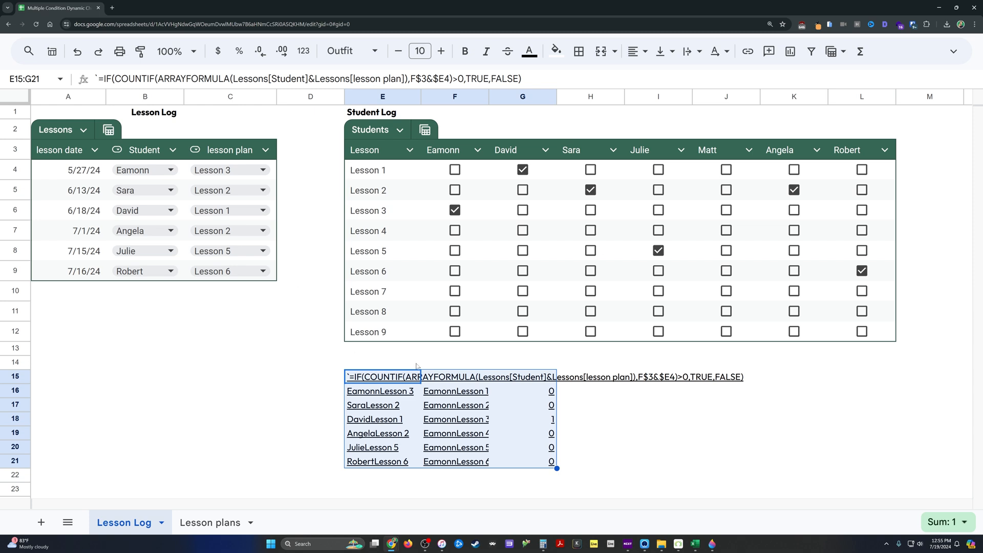
pyautogui.click(381, 390)
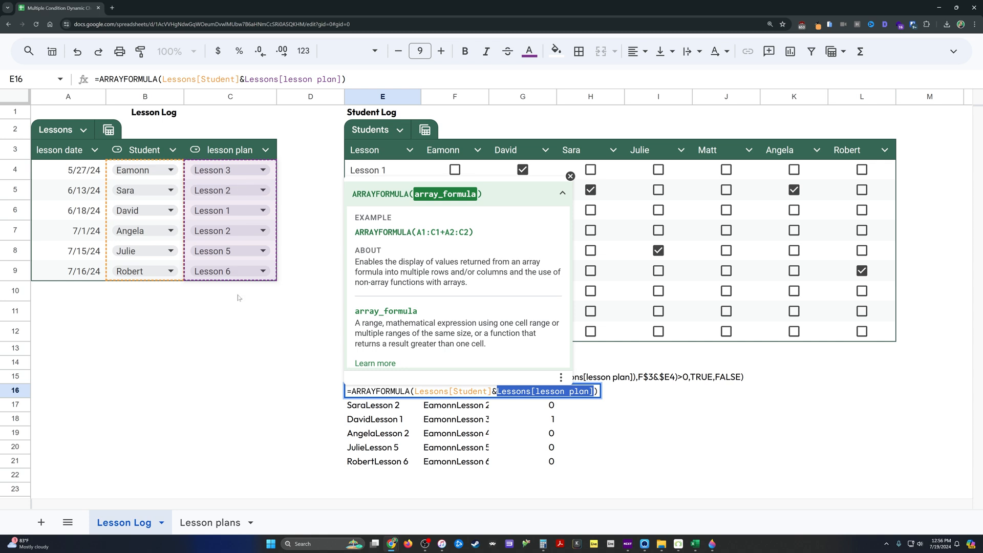
pyautogui.click(144, 331)
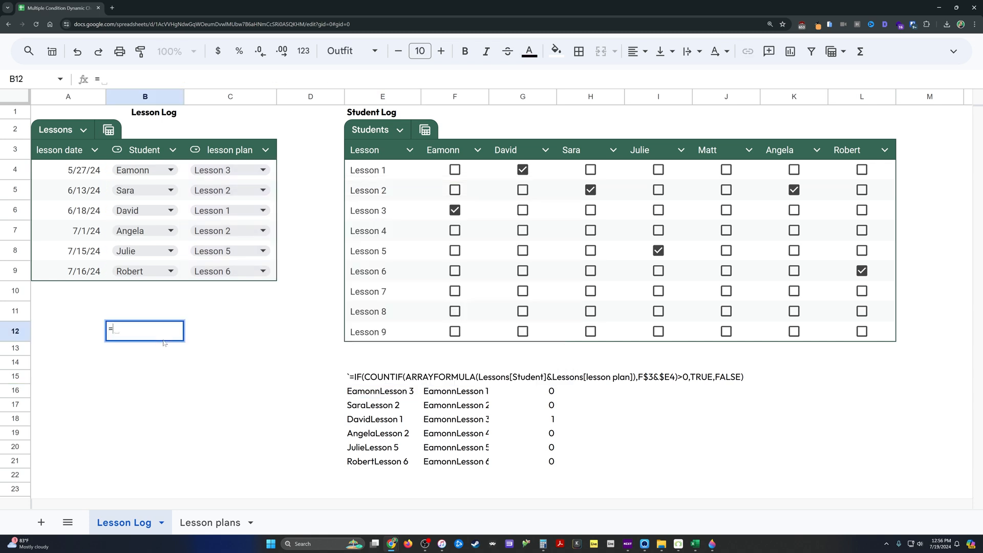
pyautogui.moveTo(97, 165)
pyautogui.write('B4&C4')
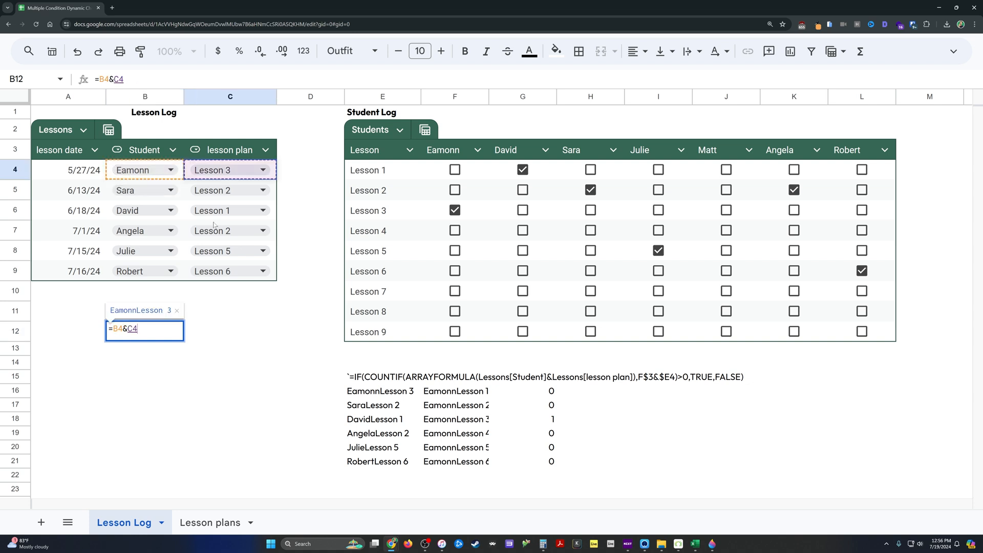
# Compare B12's =B4&C4 result EamonnLesson 3 with the E16:E21 keys and E15's written-out formula
pyautogui.click(382, 390)
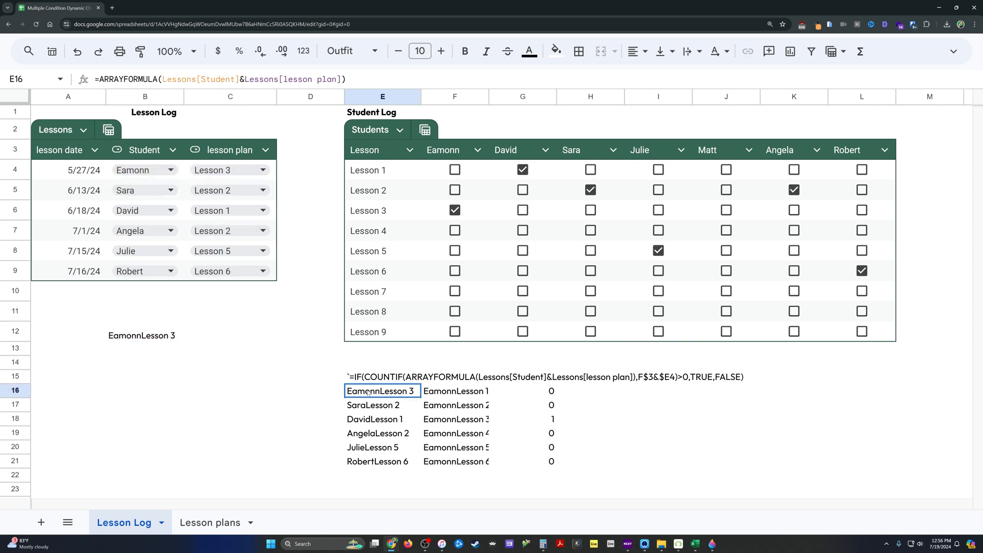
pyautogui.click(144, 334)
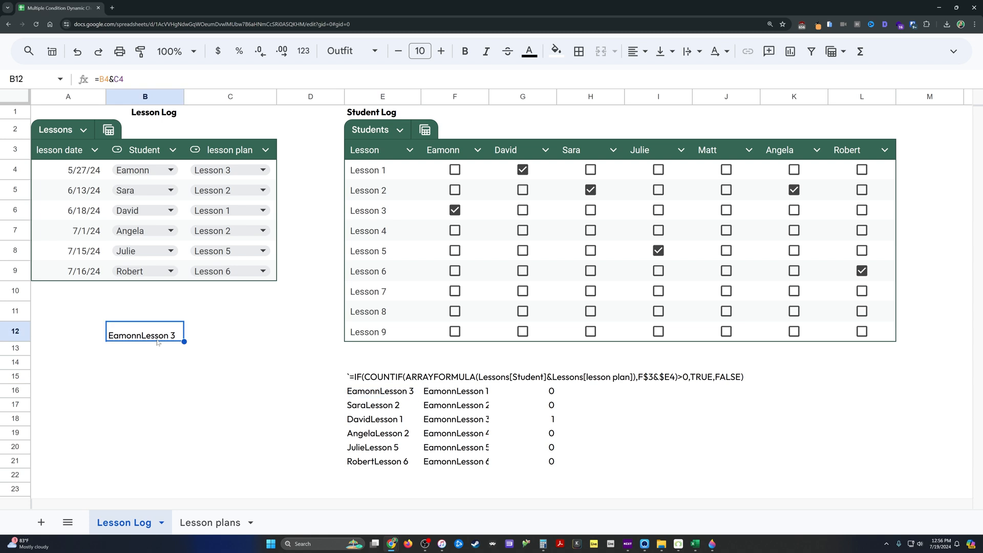
pyautogui.click(380, 390)
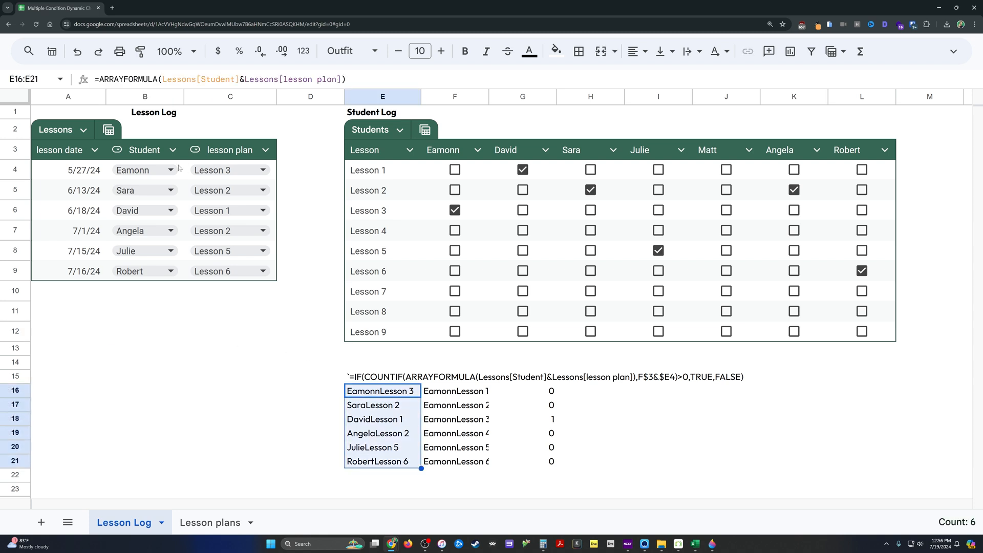
pyautogui.click(144, 170)
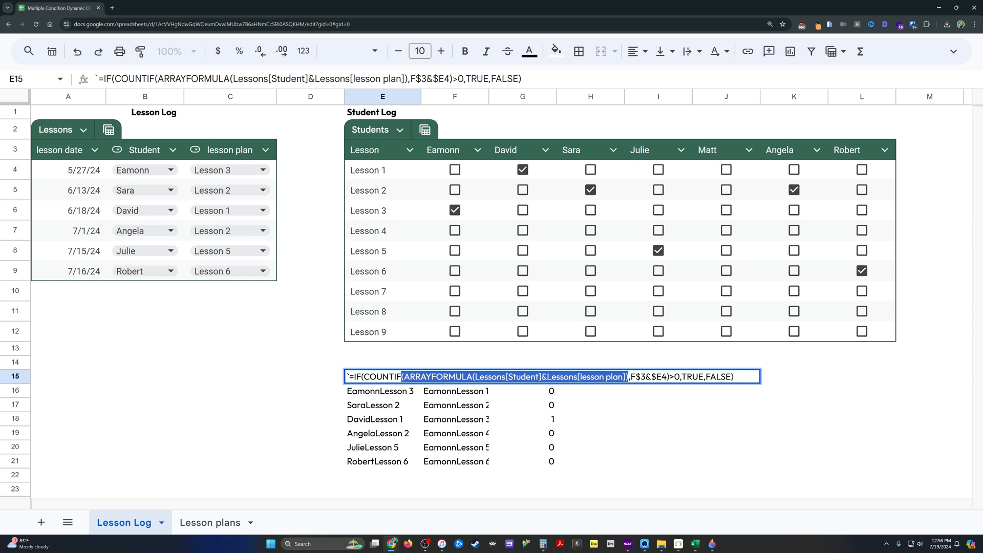
# Commit =F$3&$E4 in F16 for Eamonn's keys, then review F5, F7 and the E16:E21 key formulas
pyautogui.click(454, 391)
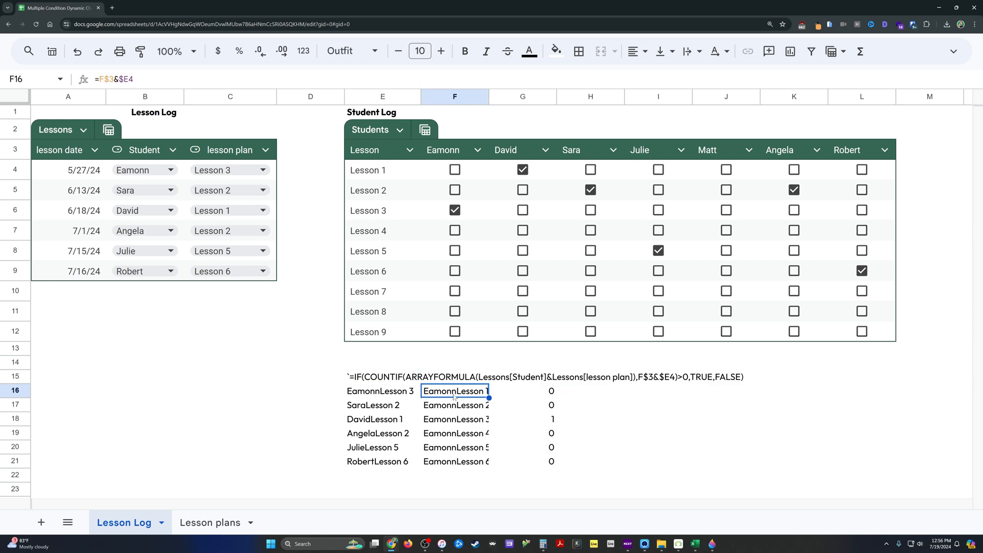
pyautogui.doubleClick(455, 390)
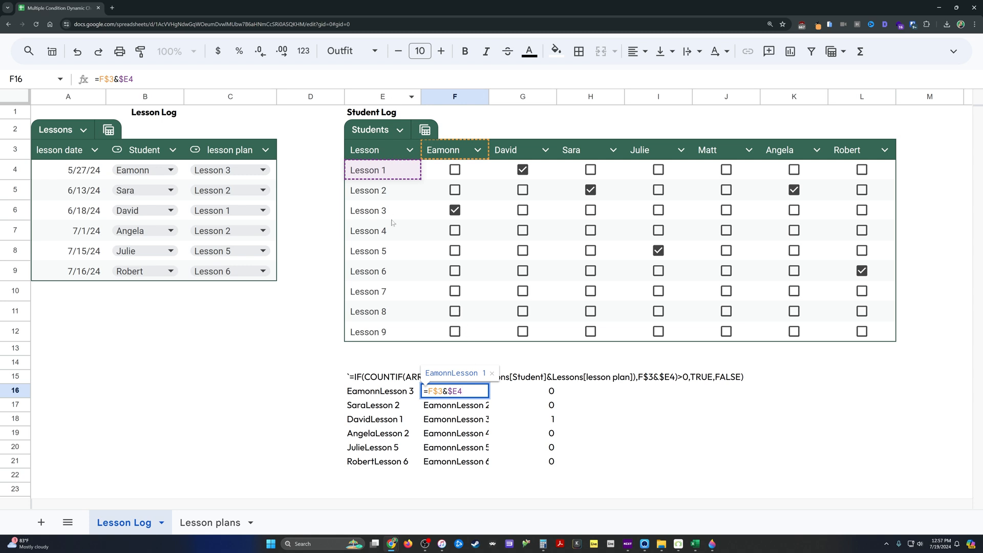
pyautogui.moveTo(413, 213)
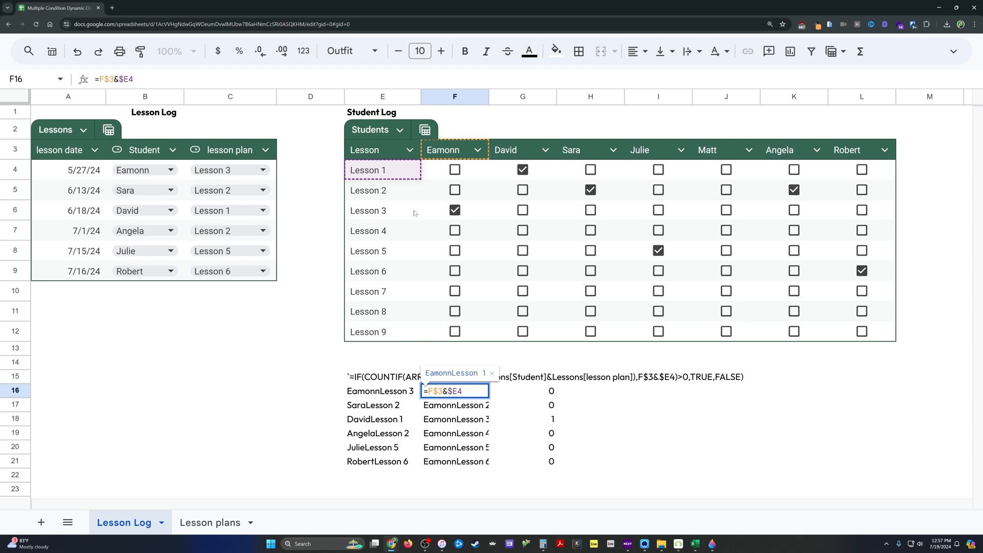
pyautogui.moveTo(505, 178)
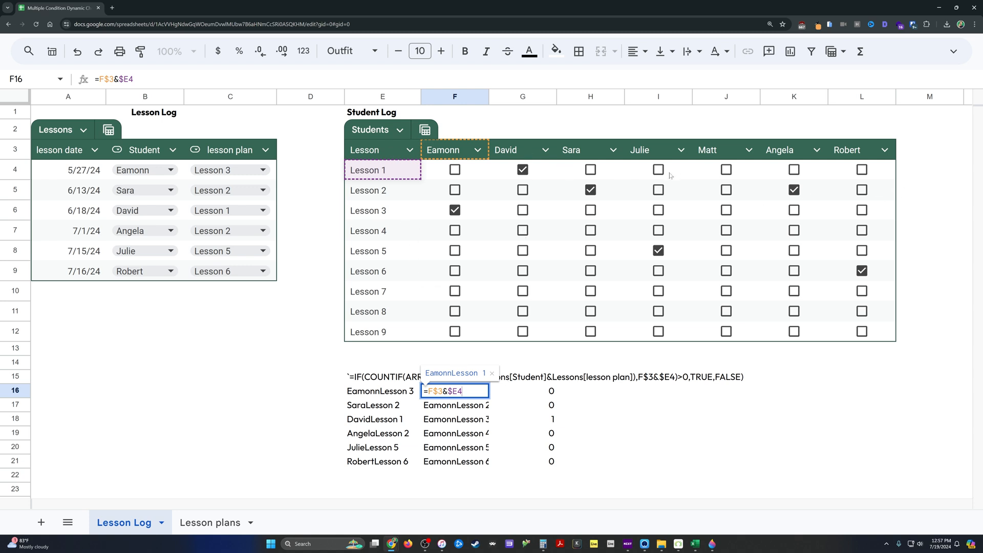
pyautogui.moveTo(503, 156)
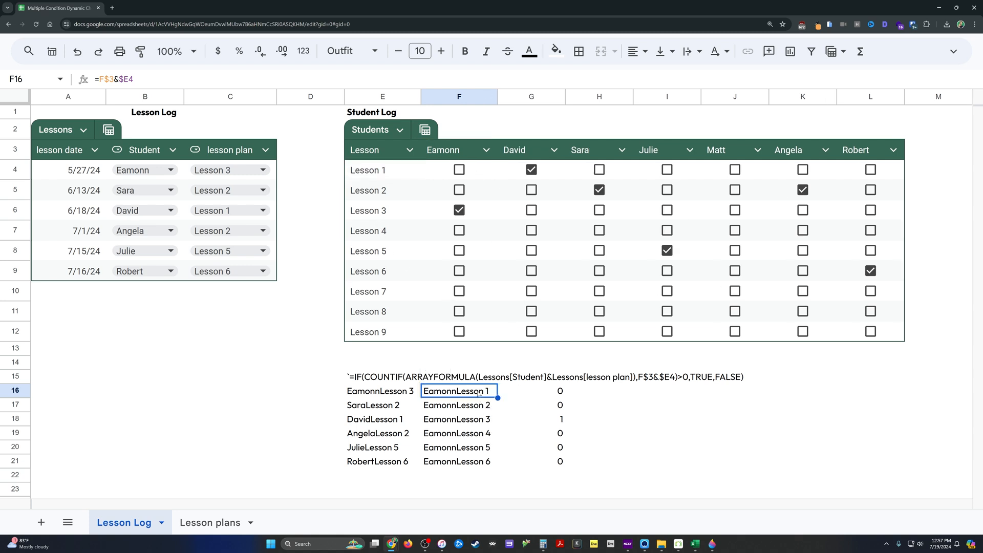
pyautogui.click(458, 189)
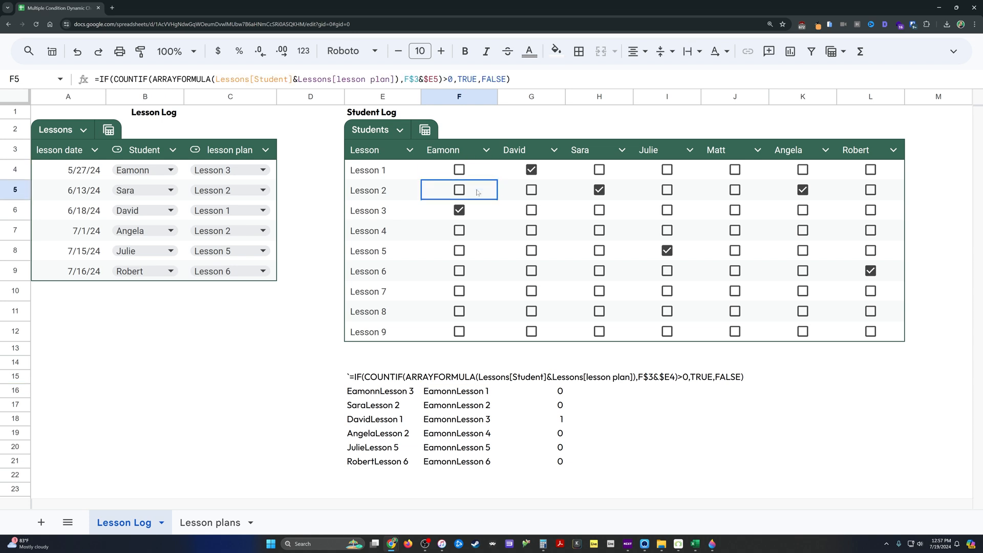
pyautogui.click(459, 230)
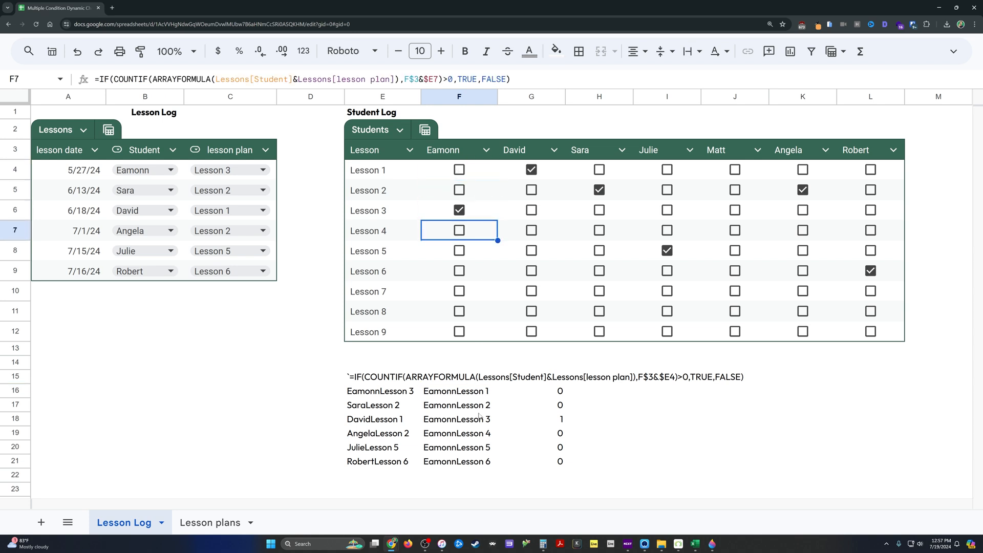
pyautogui.click(381, 390)
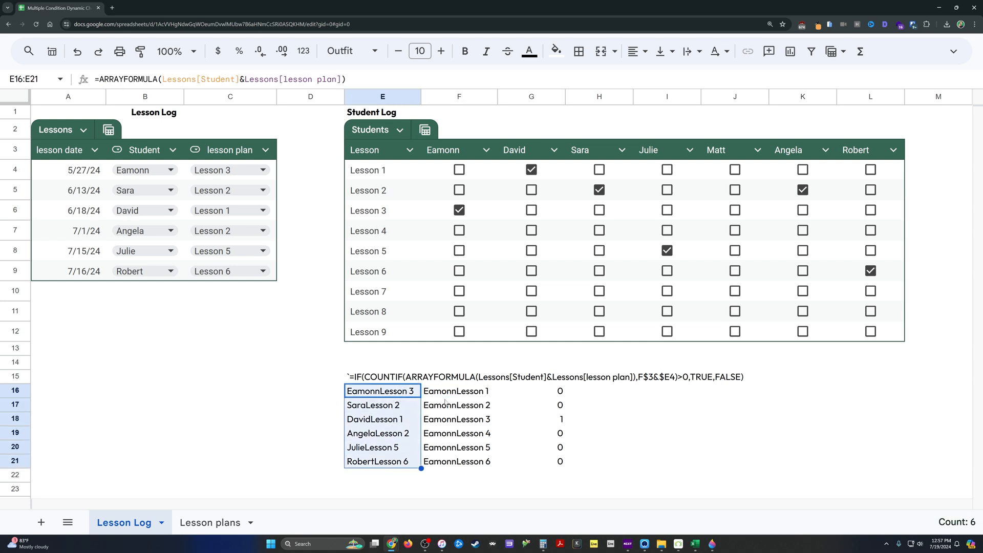
pyautogui.click(459, 390)
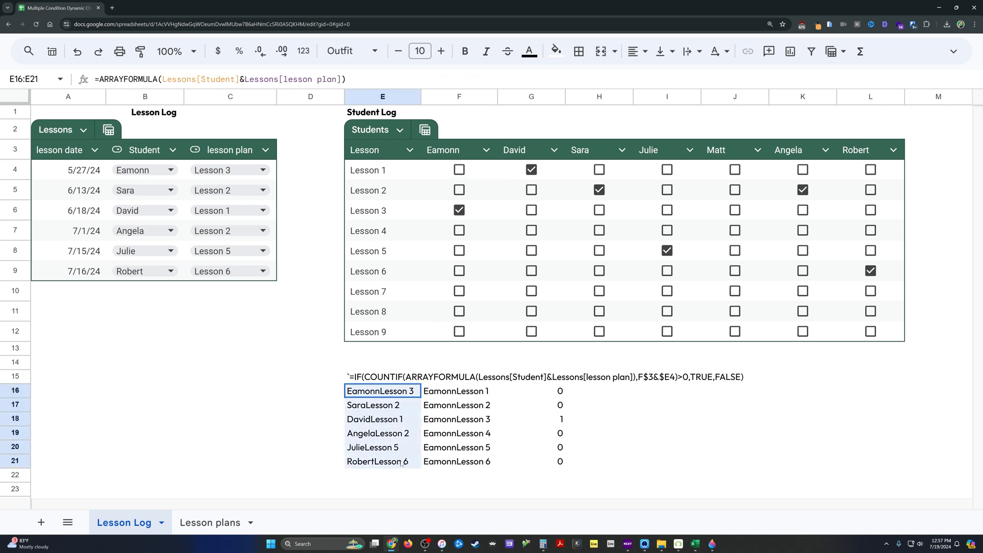
# Set Eamonn's first entry to Lesson 1 and confirm the EamonnLesson 1 match count shows 1, ticking his box
pyautogui.click(135, 170)
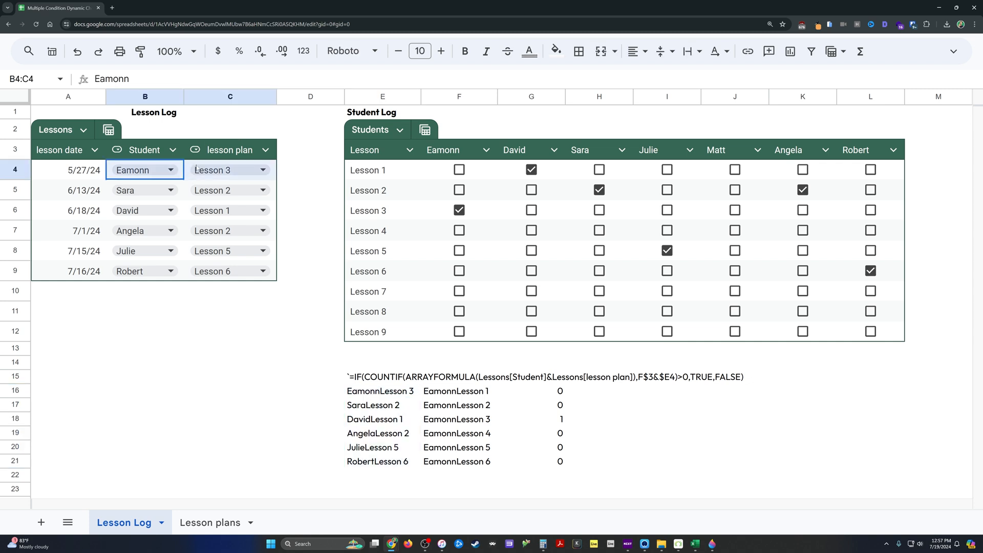
pyautogui.click(144, 210)
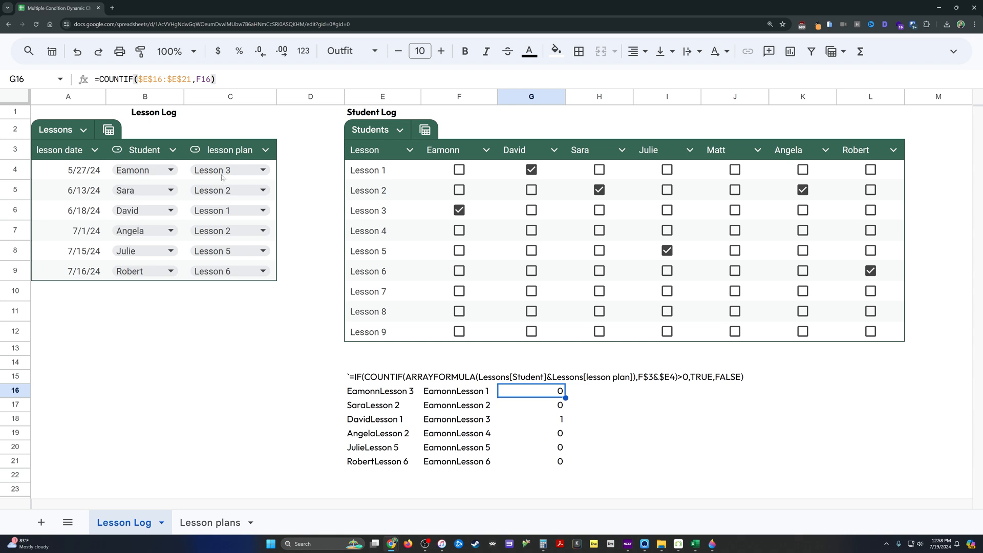
pyautogui.click(211, 170)
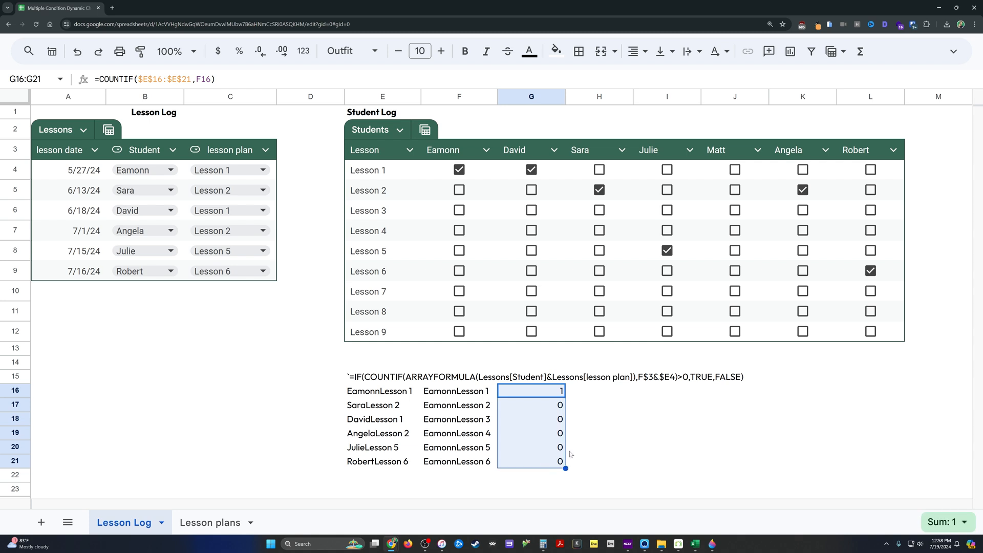
pyautogui.moveTo(586, 414)
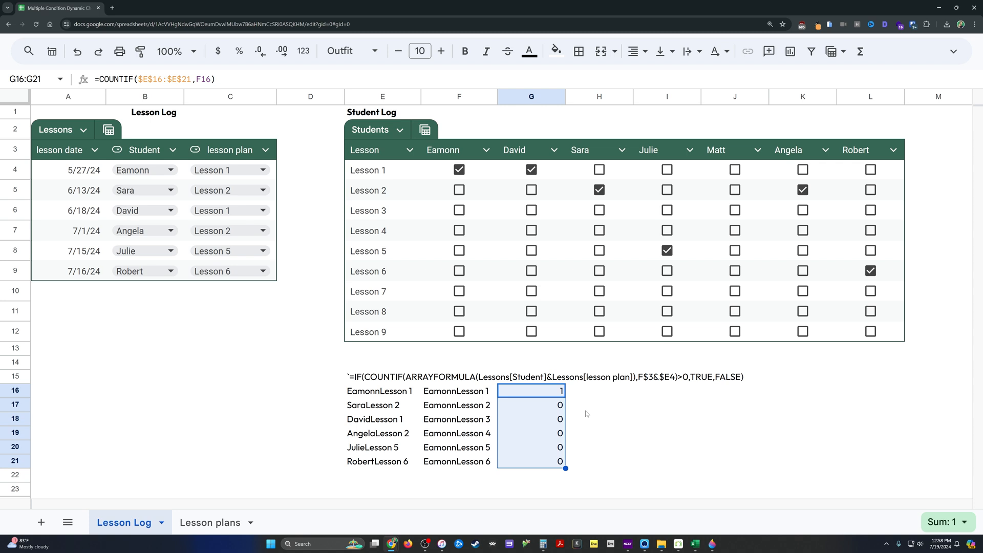
pyautogui.moveTo(575, 363)
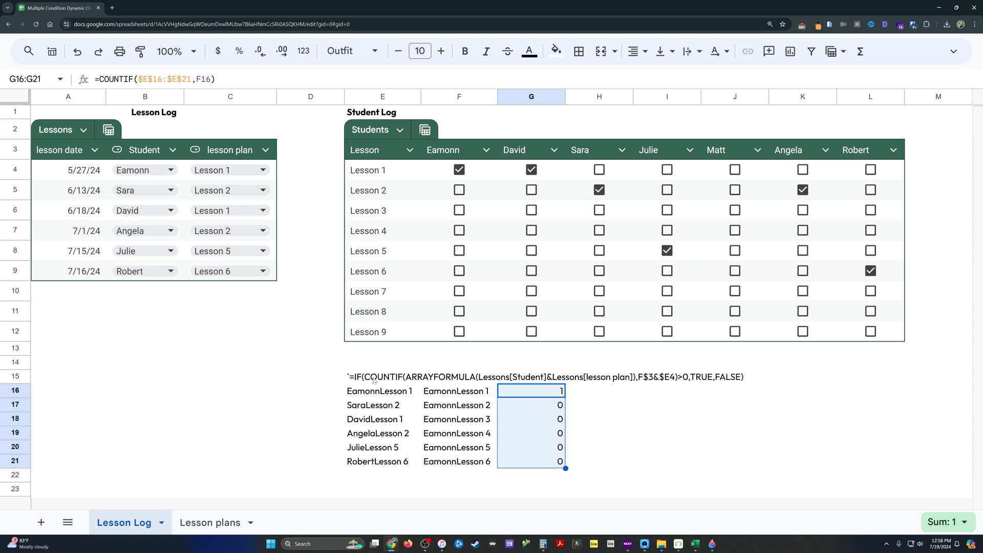
pyautogui.click(382, 376)
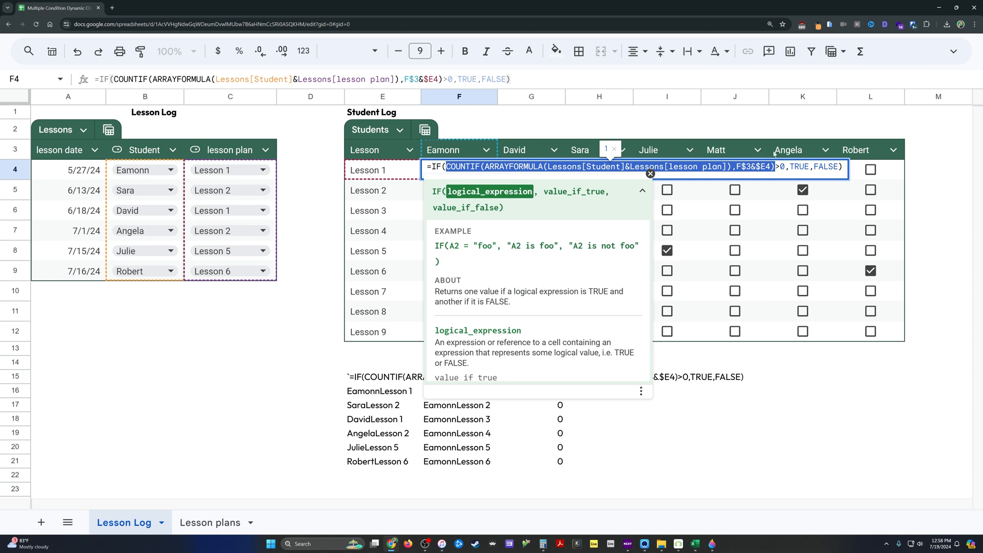
pyautogui.moveTo(774, 155)
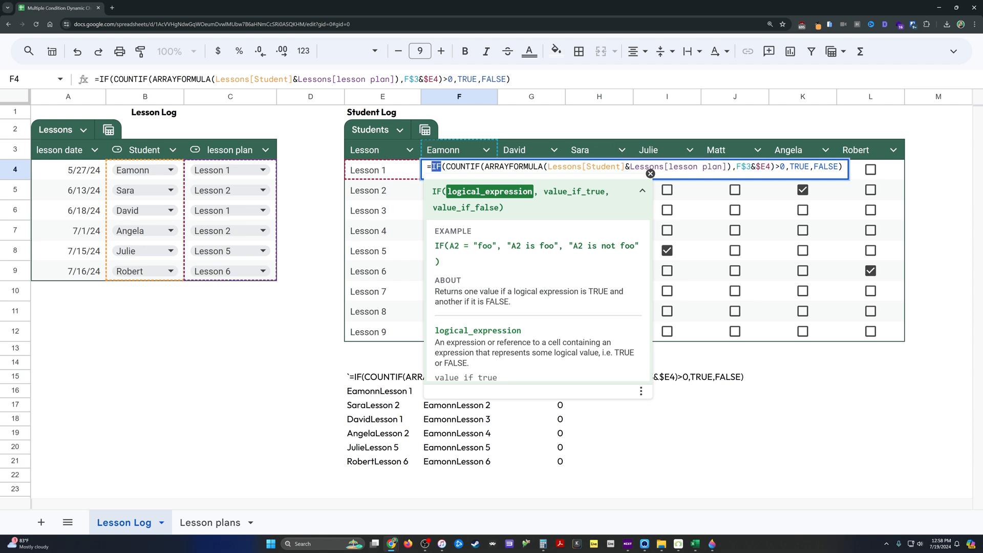
pyautogui.click(798, 167)
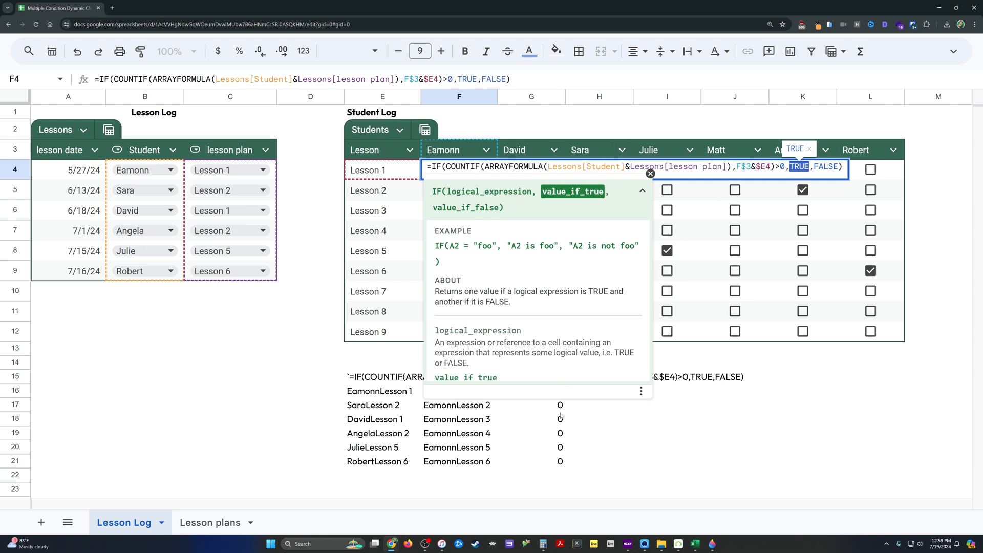
pyautogui.click(459, 390)
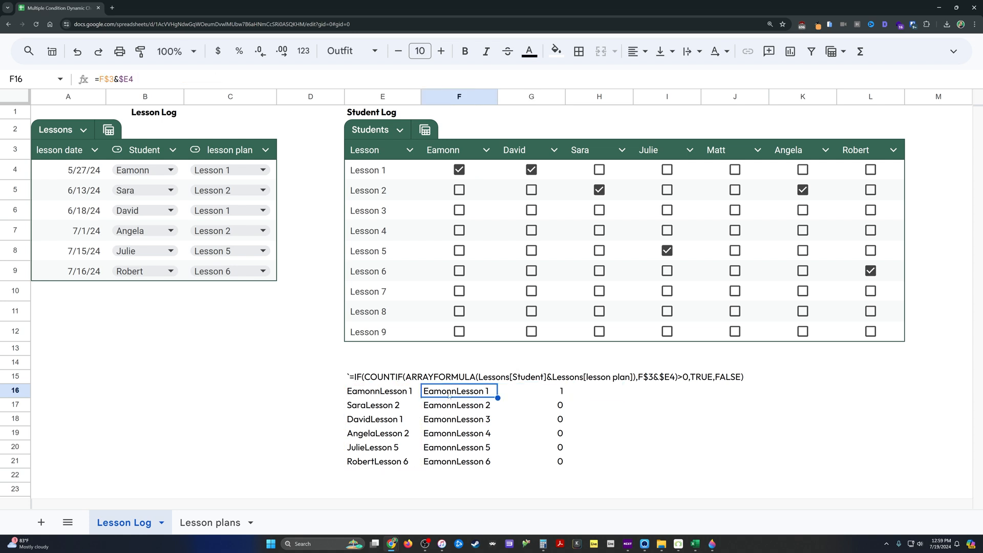
pyautogui.click(381, 390)
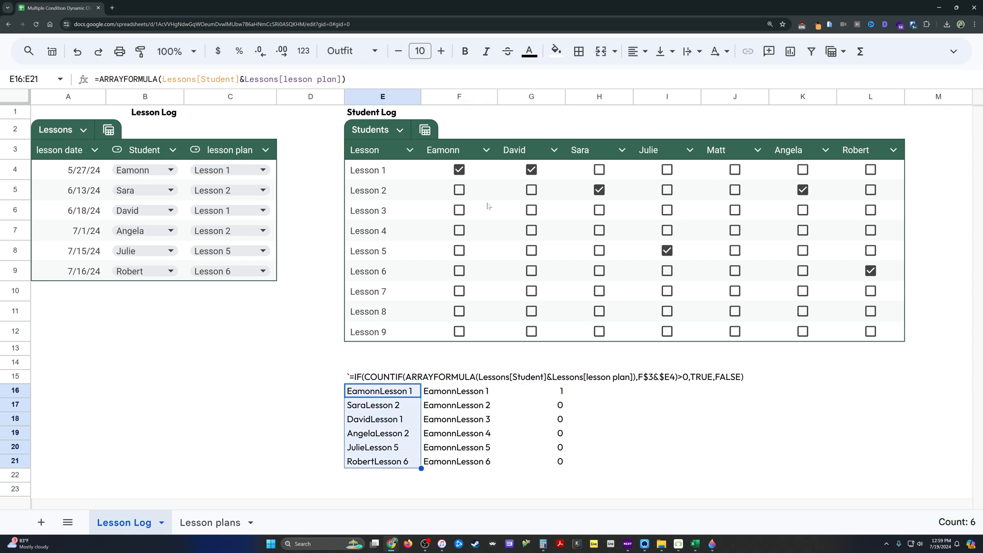
pyautogui.click(458, 169)
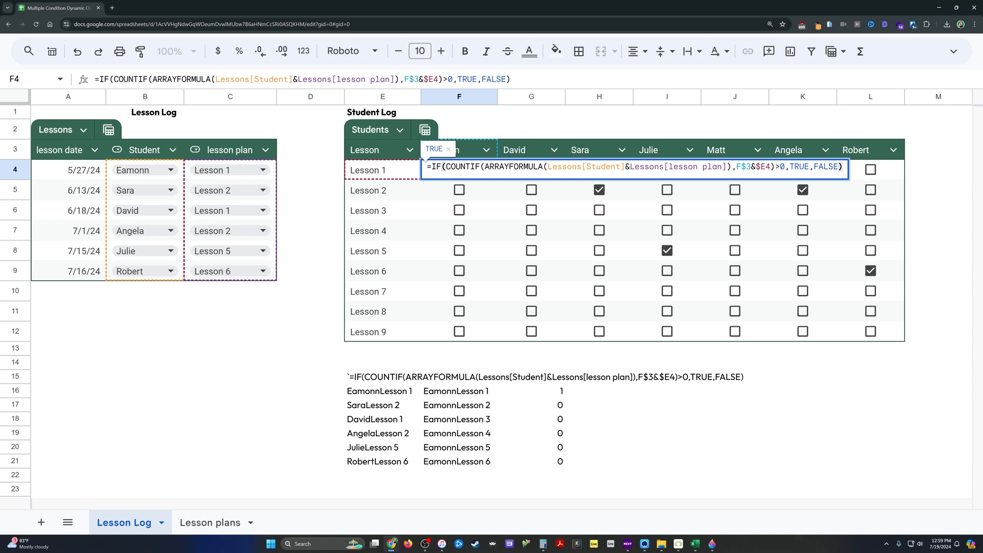
pyautogui.doubleClick(826, 167)
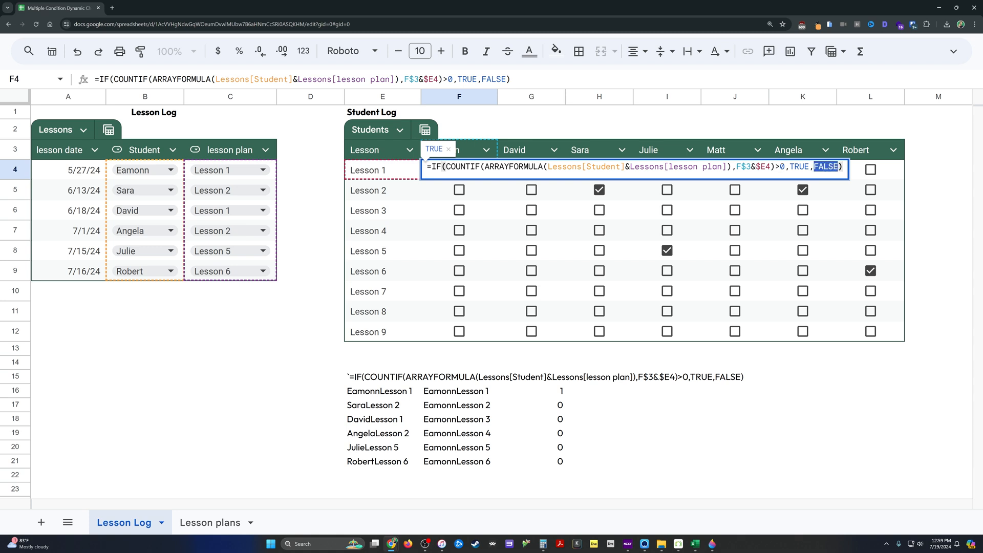
pyautogui.press('Enter')
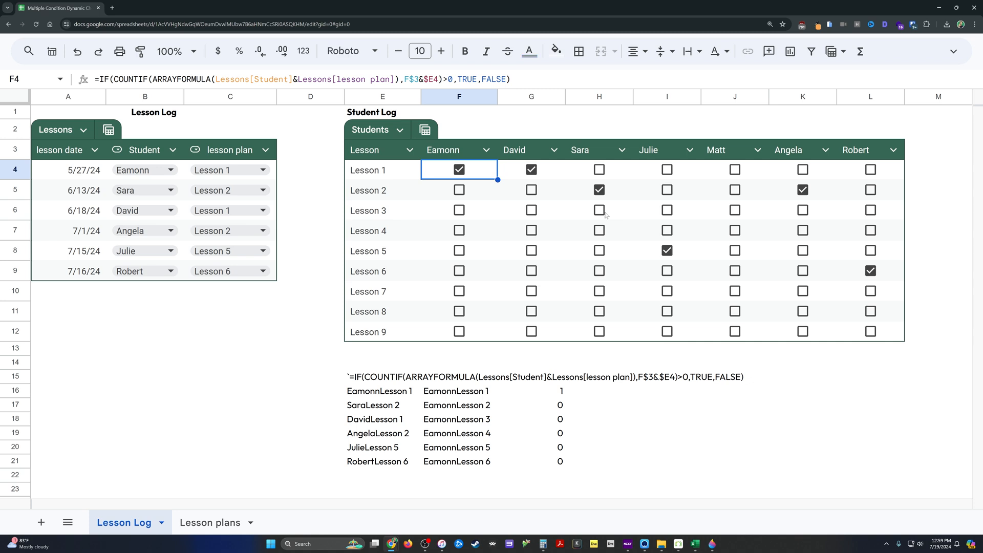
pyautogui.moveTo(67, 283)
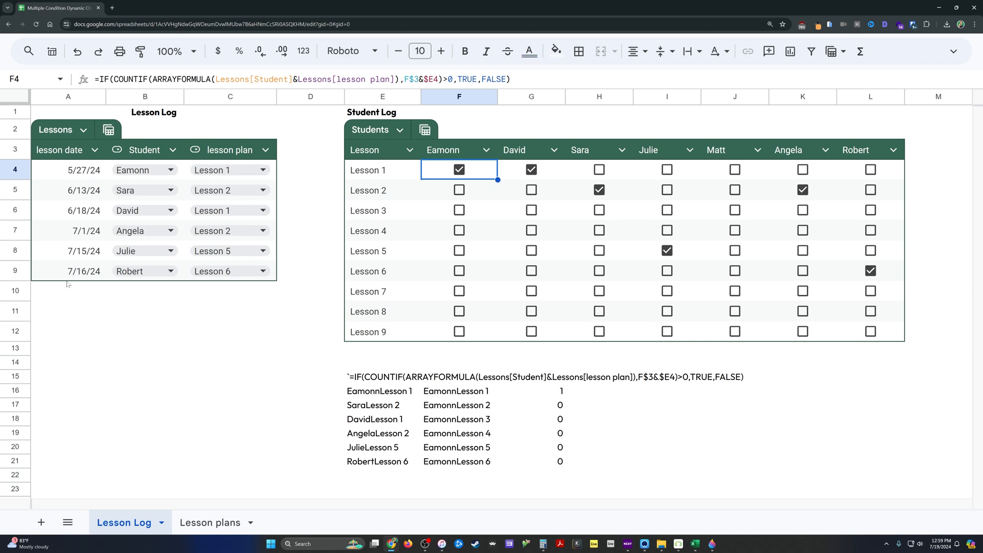
# Log a new 7/21 entry for Sara taking Lesson 3, auto-ticking her Lesson 3 box
pyautogui.write('7/')
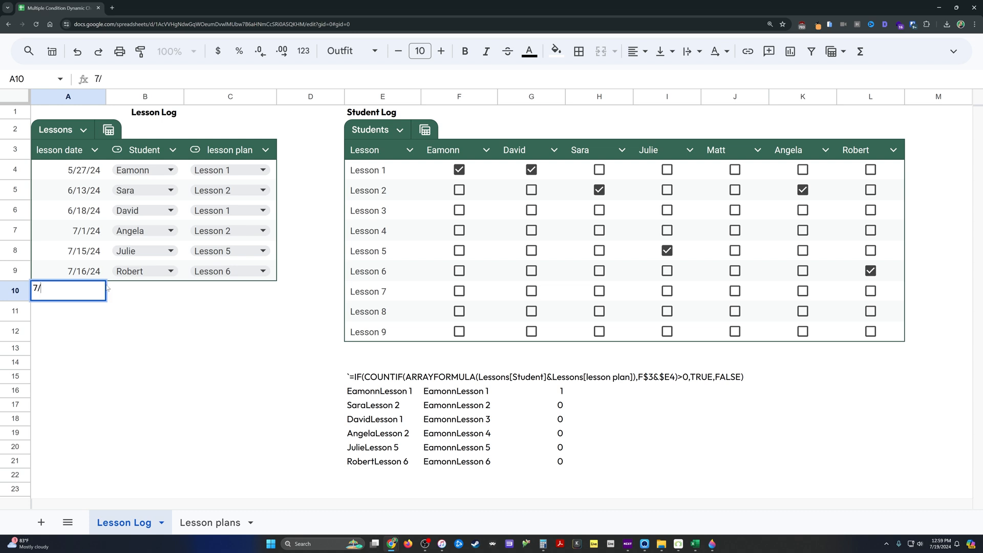
pyautogui.write('21/24')
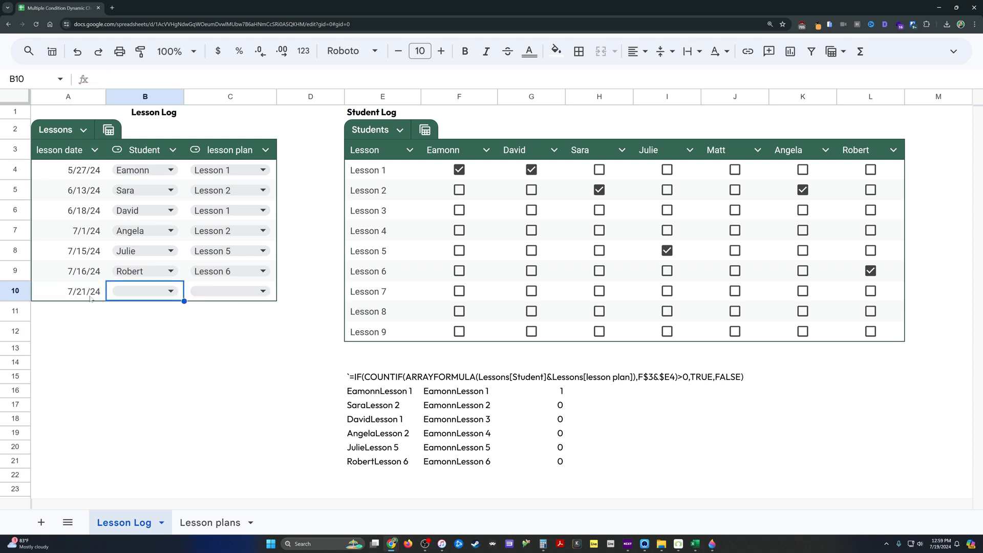
pyautogui.click(170, 290)
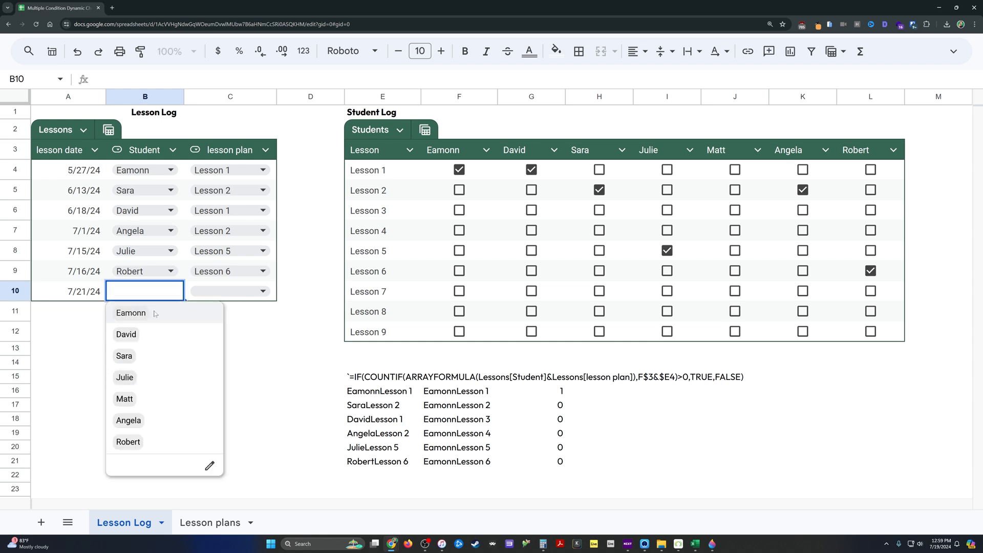
pyautogui.click(124, 355)
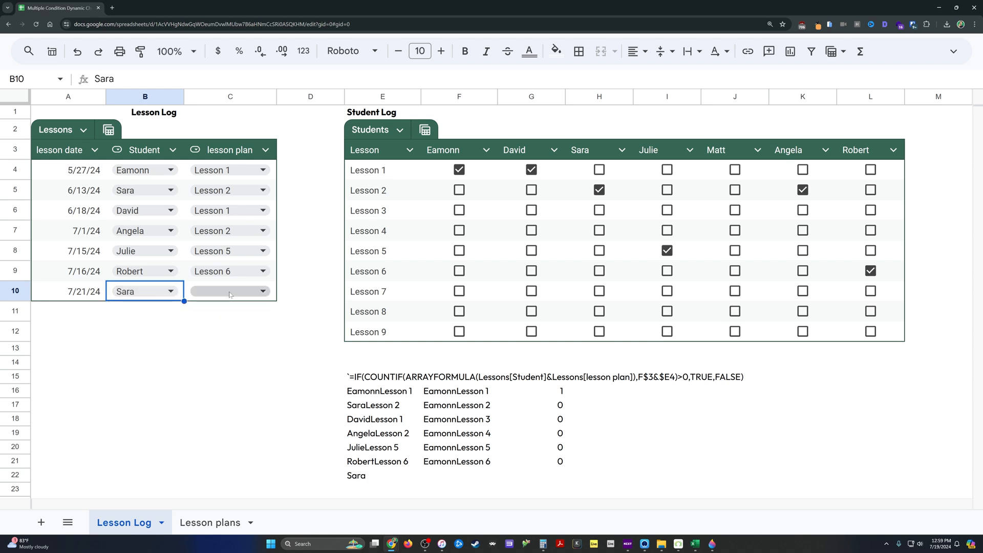
pyautogui.click(262, 291)
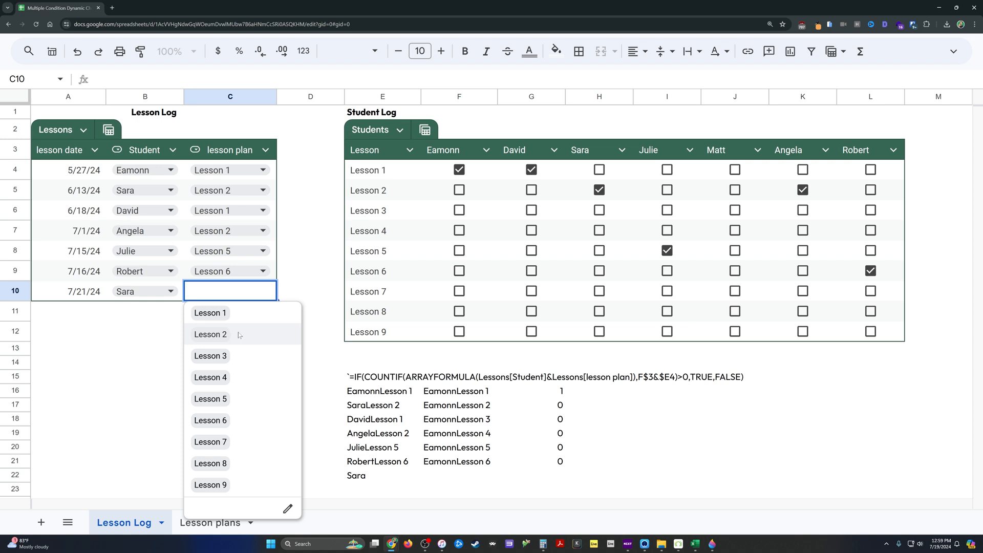
pyautogui.click(210, 356)
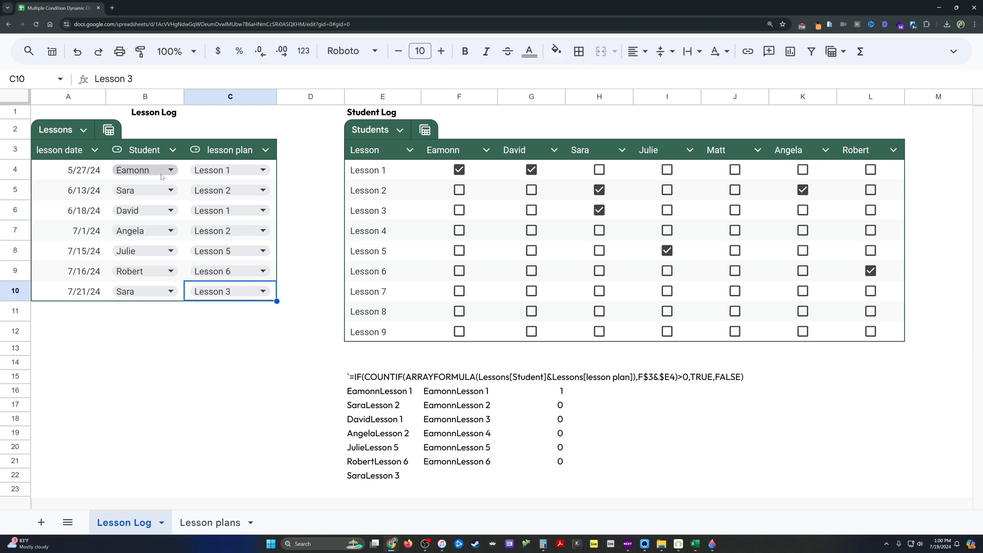
# Reassign the first lesson's student from Eamonn to David, clearing Eamonn's tick
pyautogui.click(170, 169)
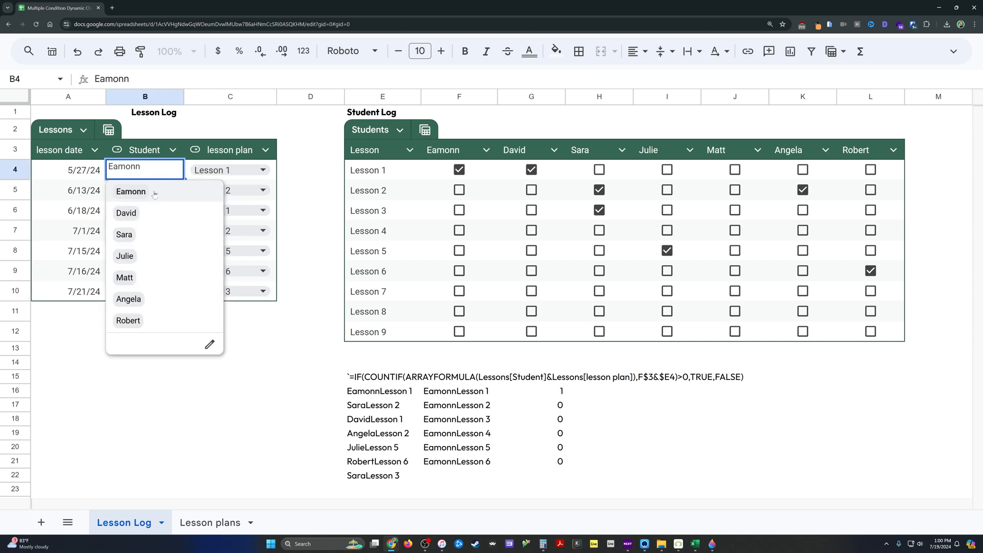
pyautogui.click(126, 213)
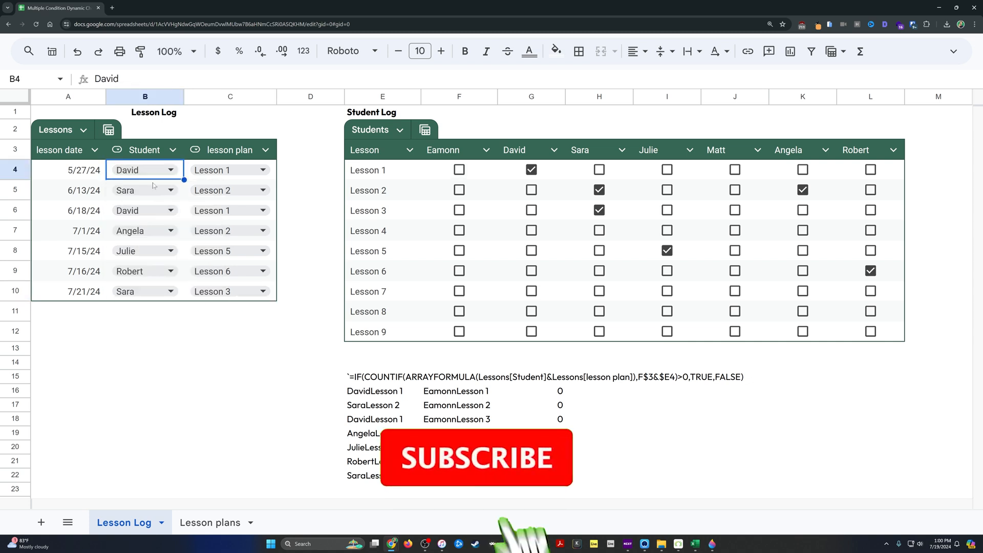